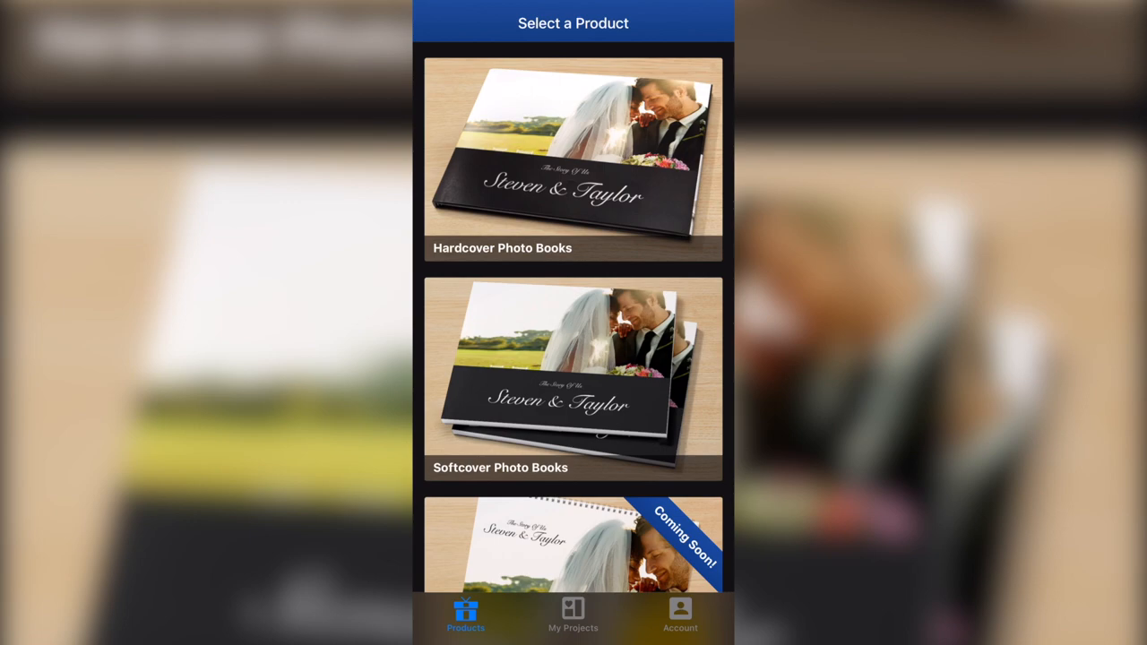
- Choose a hardcover photo book as the product and pick its size
{"action": "scroll", "scroll_direction": "down", "scroll_amount": 3}
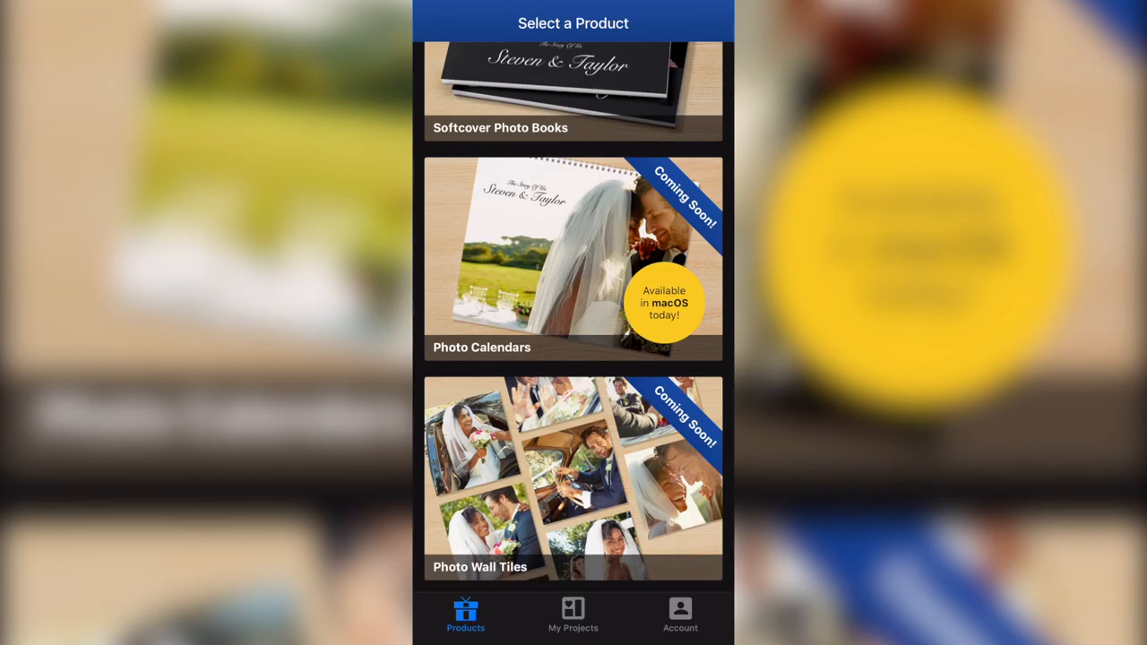
{"action": "scroll", "scroll_direction": "up", "scroll_amount": 3}
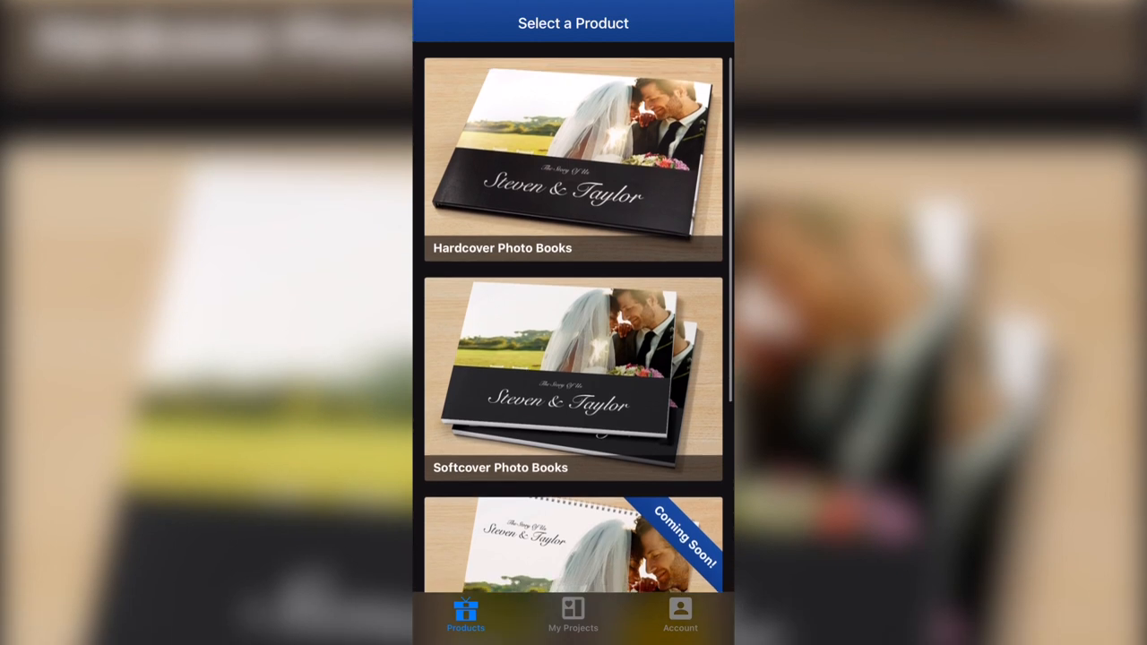
{"action": "left_click", "coordinate": [573, 161]}
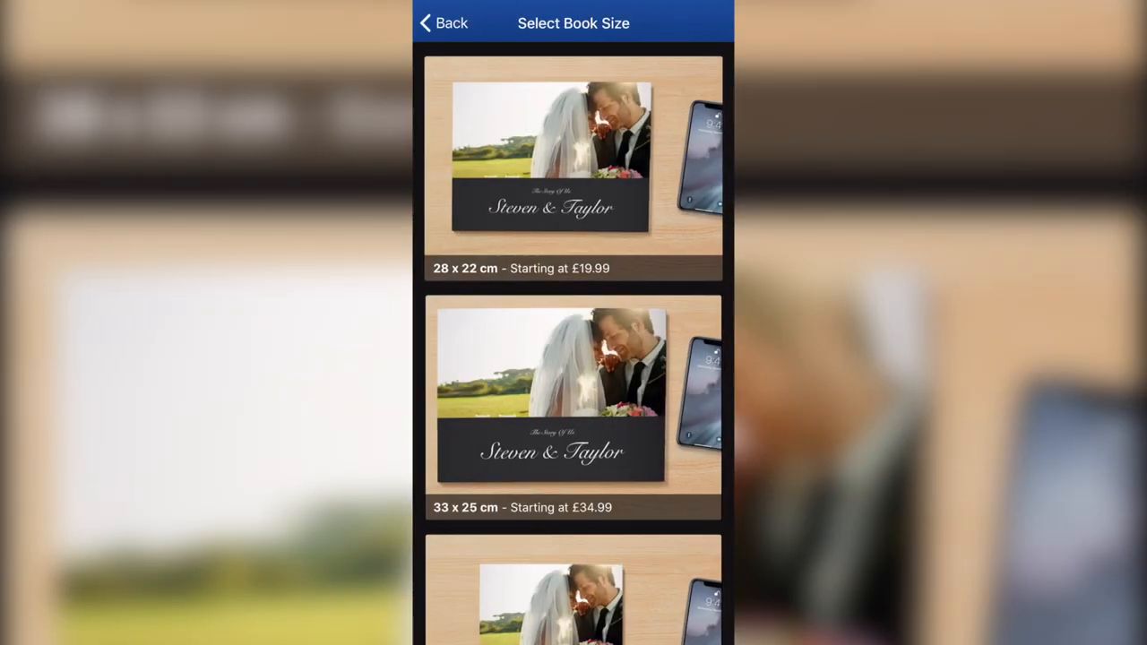
{"action": "scroll", "scroll_direction": "down", "scroll_amount": 3}
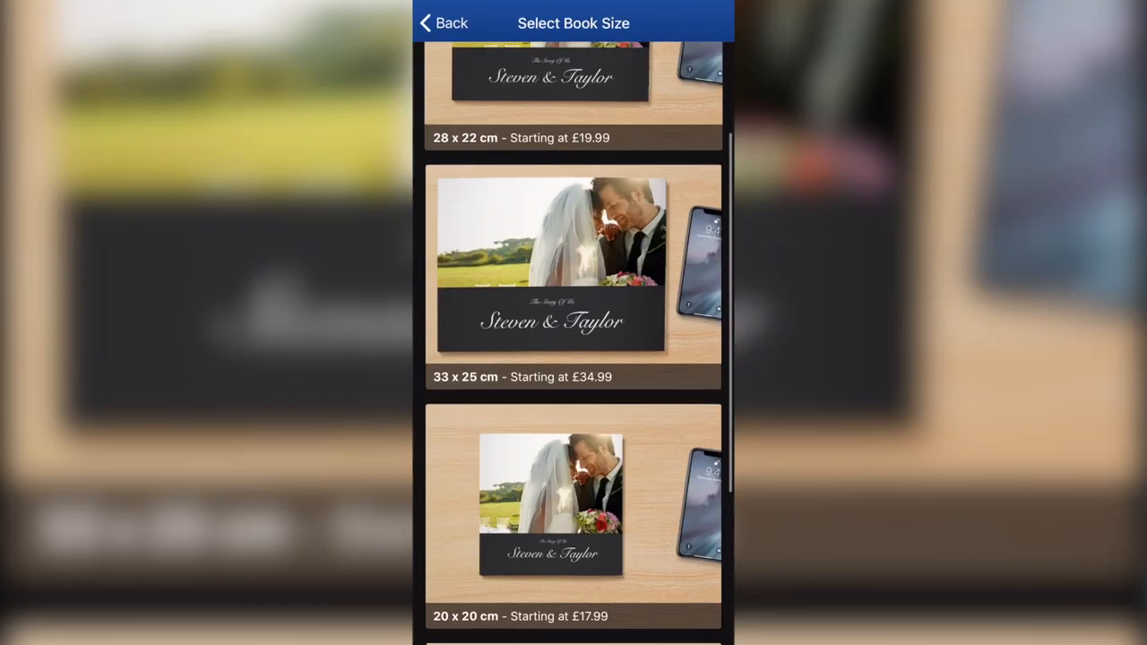
{"action": "scroll", "scroll_direction": "up", "scroll_amount": 3}
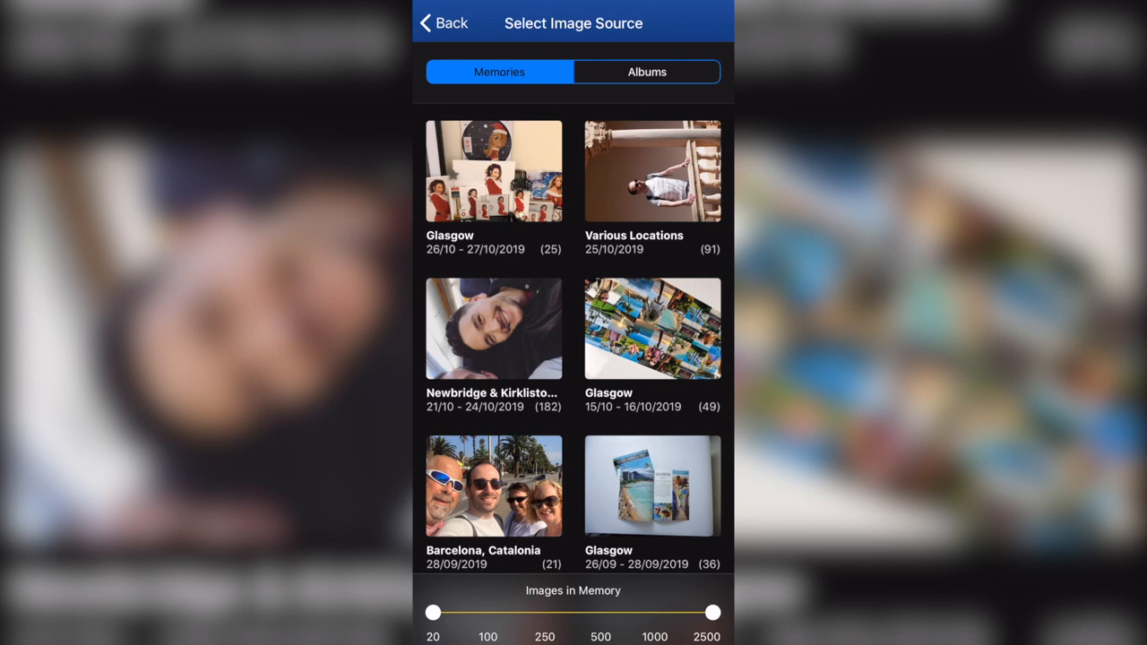
- Switch to Albums and select all 38 photos from the Favourites album
{"action": "left_click", "coordinate": [645, 72]}
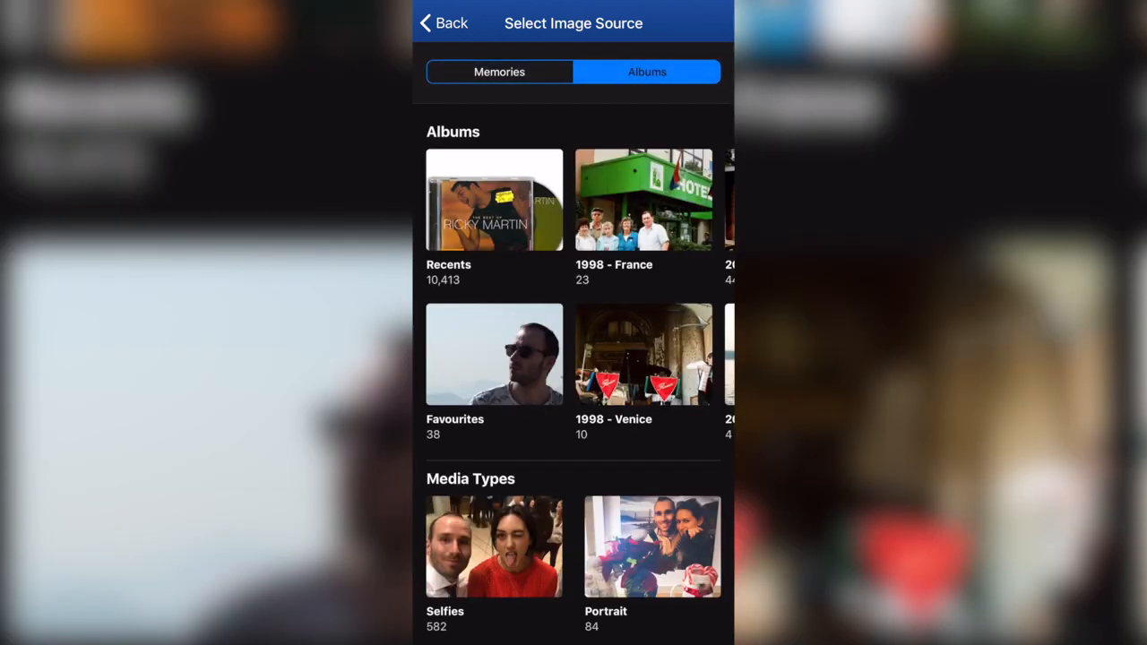
{"action": "left_click", "coordinate": [498, 72]}
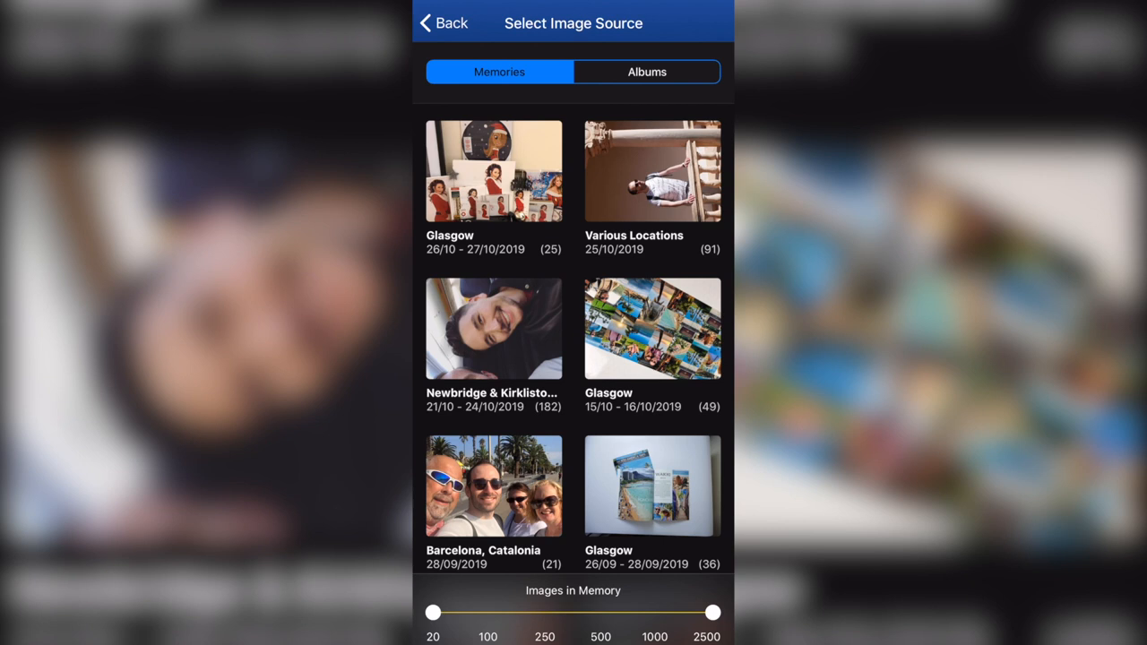
{"action": "left_click", "coordinate": [645, 72]}
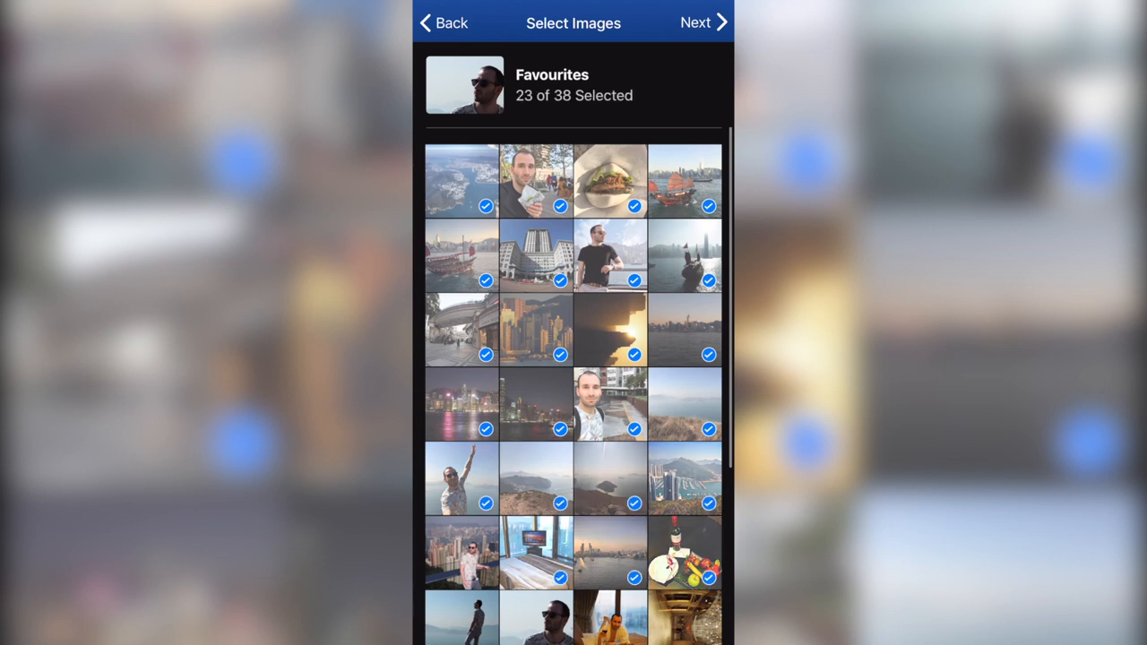
{"action": "scroll", "scroll_direction": "down", "scroll_amount": 3}
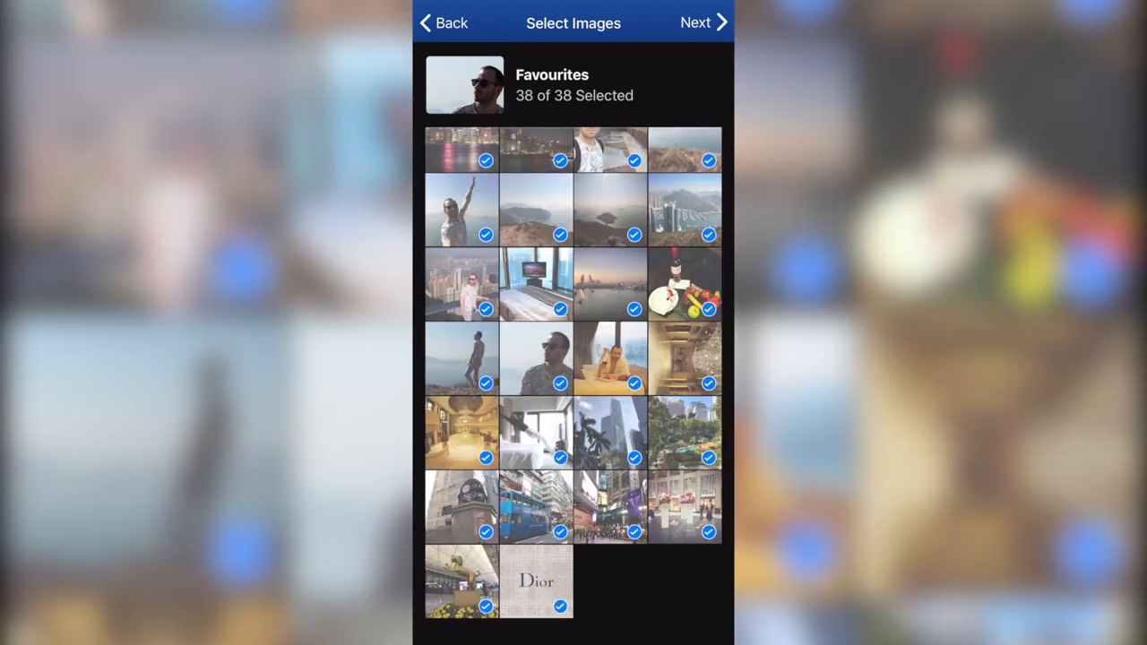
- Continue to themes and scroll through the list to the red The Full Story theme
{"action": "left_click", "coordinate": [697, 21]}
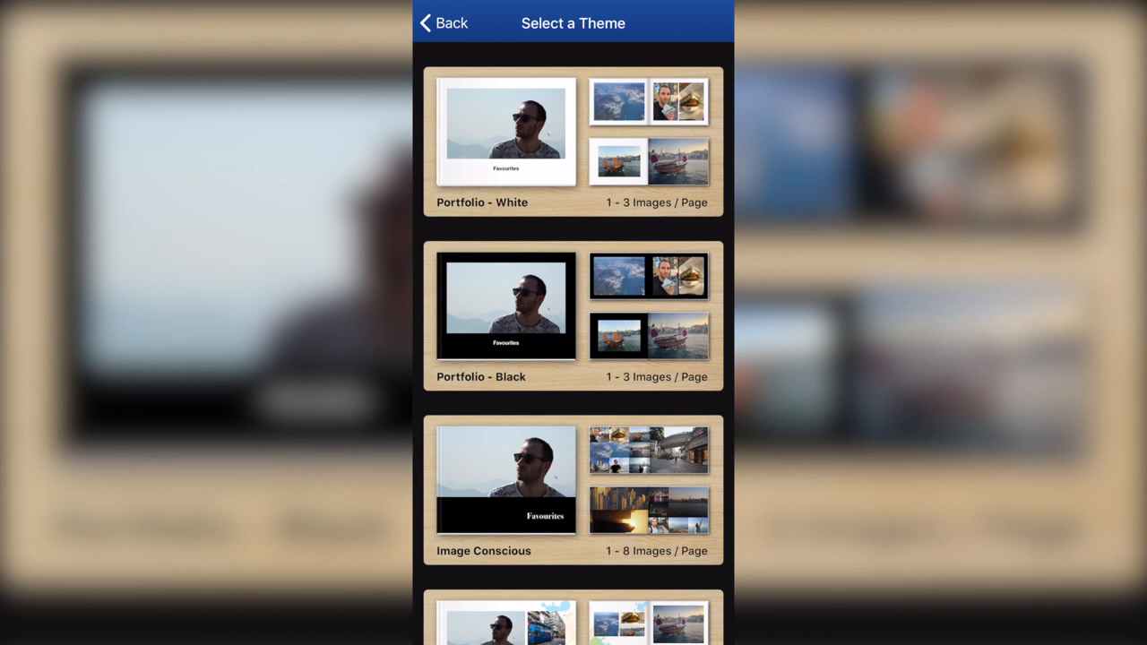
{"action": "scroll", "scroll_direction": "down", "scroll_amount": 3}
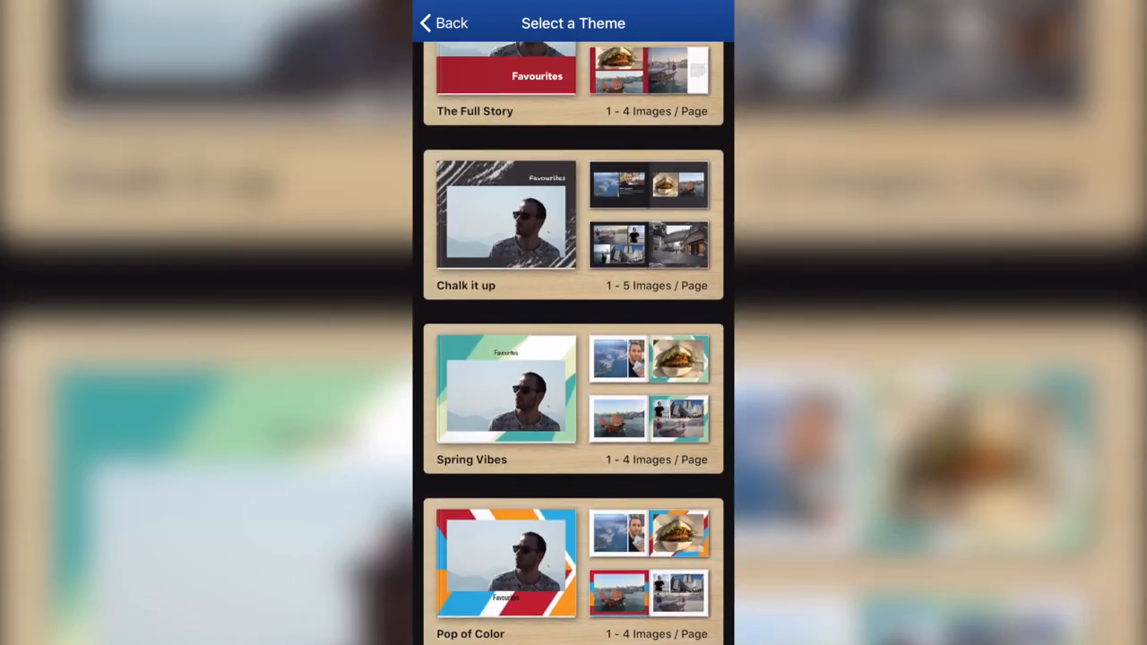
{"action": "scroll", "scroll_direction": "down", "scroll_amount": 3}
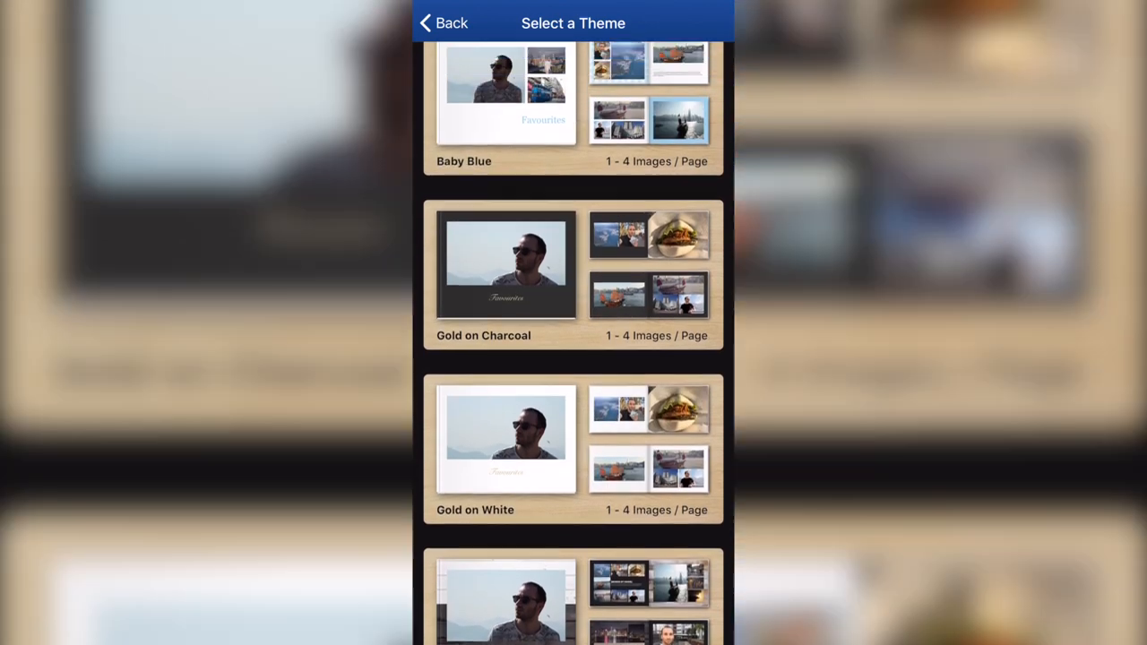
{"action": "scroll", "scroll_direction": "down", "scroll_amount": 3}
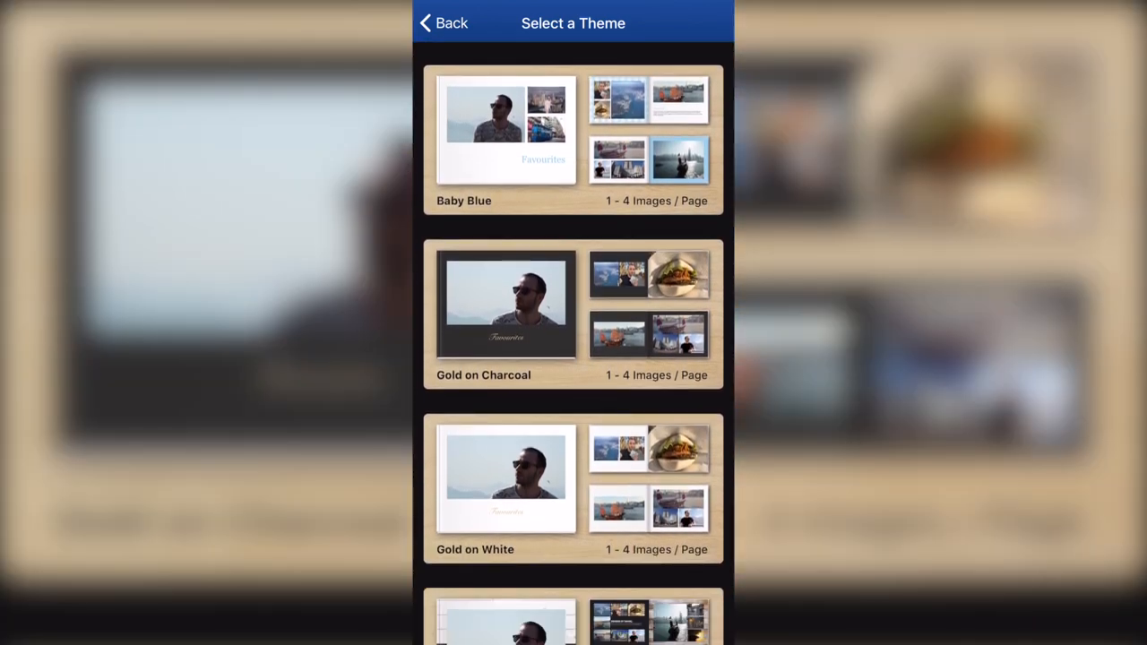
{"action": "scroll", "scroll_direction": "down", "scroll_amount": 3}
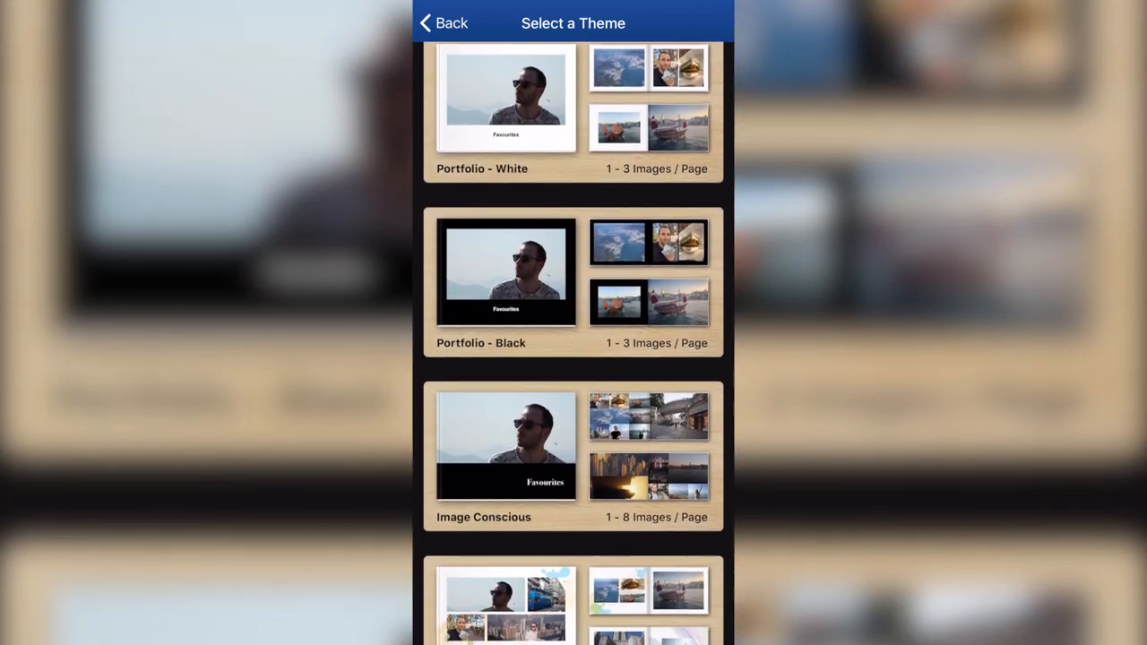
{"action": "scroll", "scroll_direction": "down", "scroll_amount": 3}
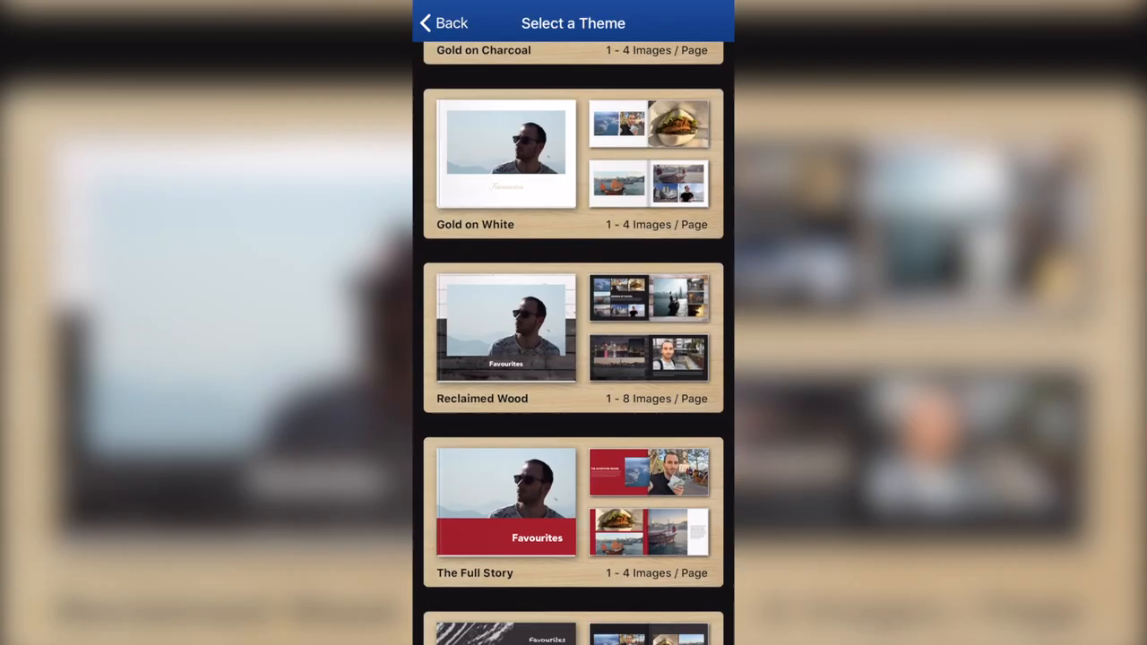
{"action": "scroll", "scroll_direction": "down", "scroll_amount": 3}
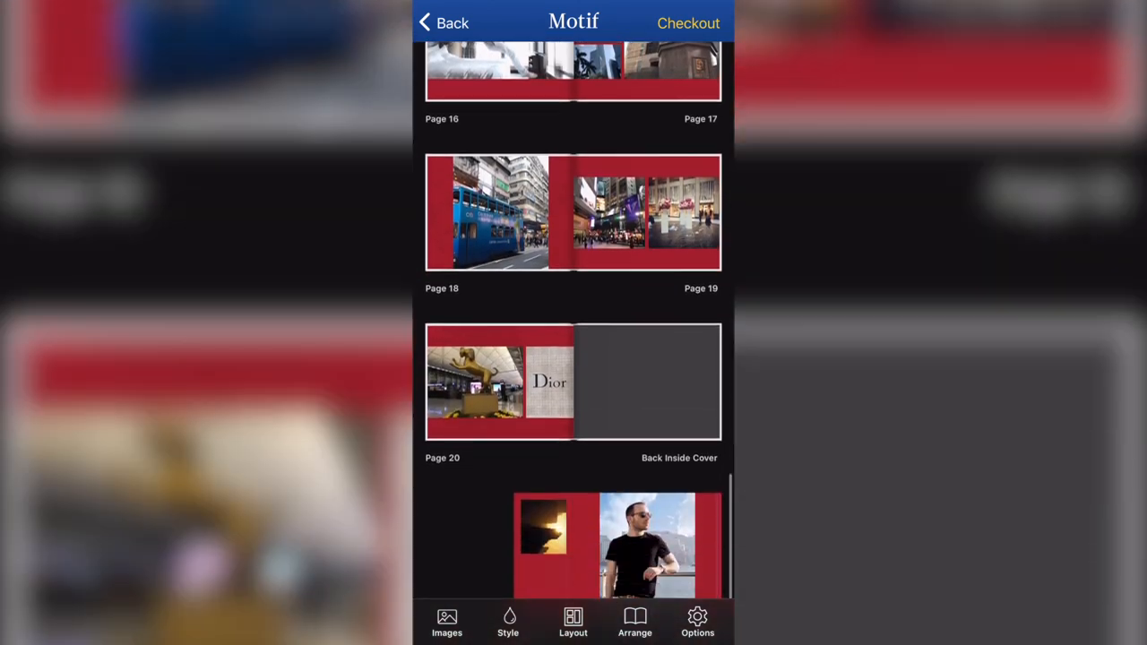
- Scroll the editor down to page 3 to reach its layout options
{"action": "scroll", "scroll_direction": "down", "scroll_amount": 3}
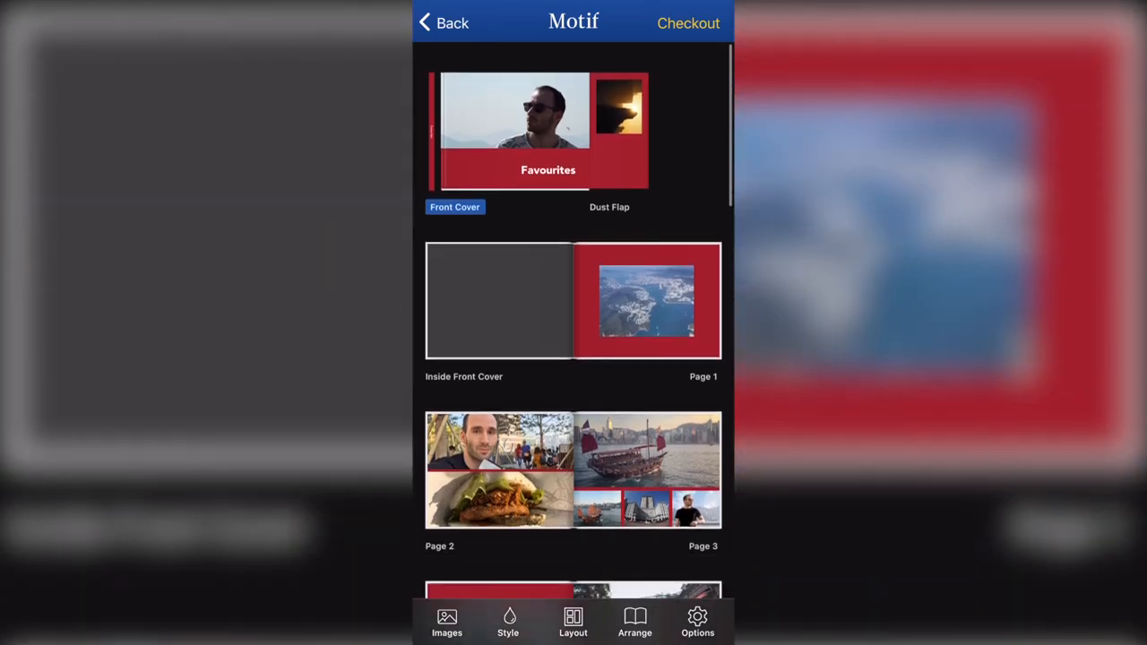
{"action": "scroll", "scroll_direction": "down", "scroll_amount": 3}
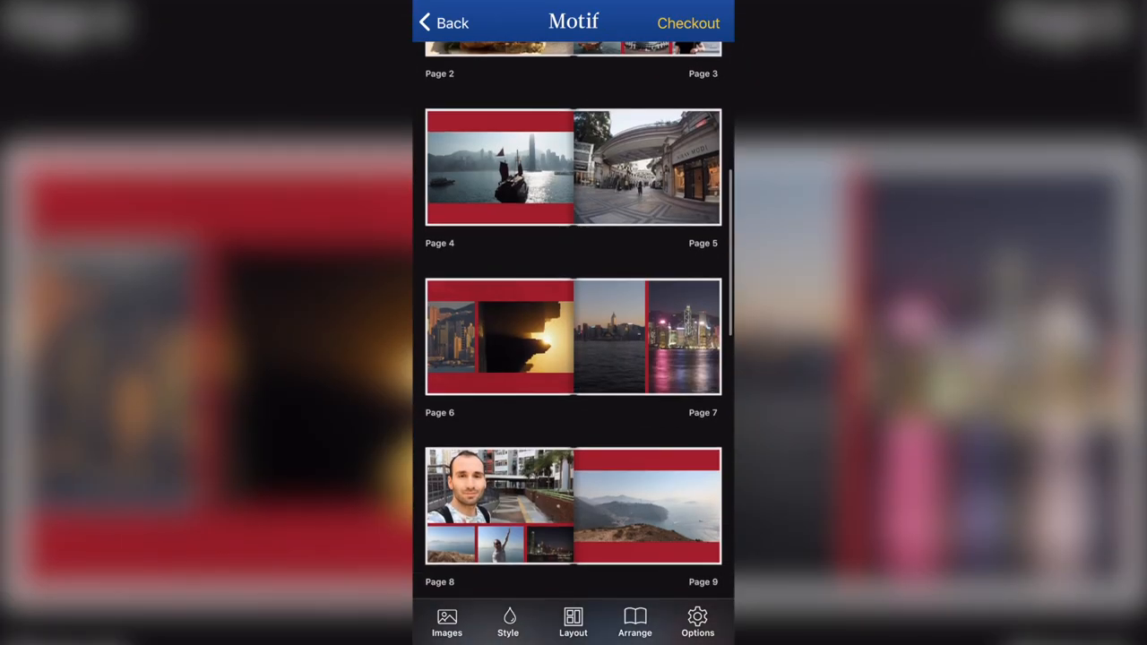
{"action": "scroll", "scroll_direction": "down", "scroll_amount": 3}
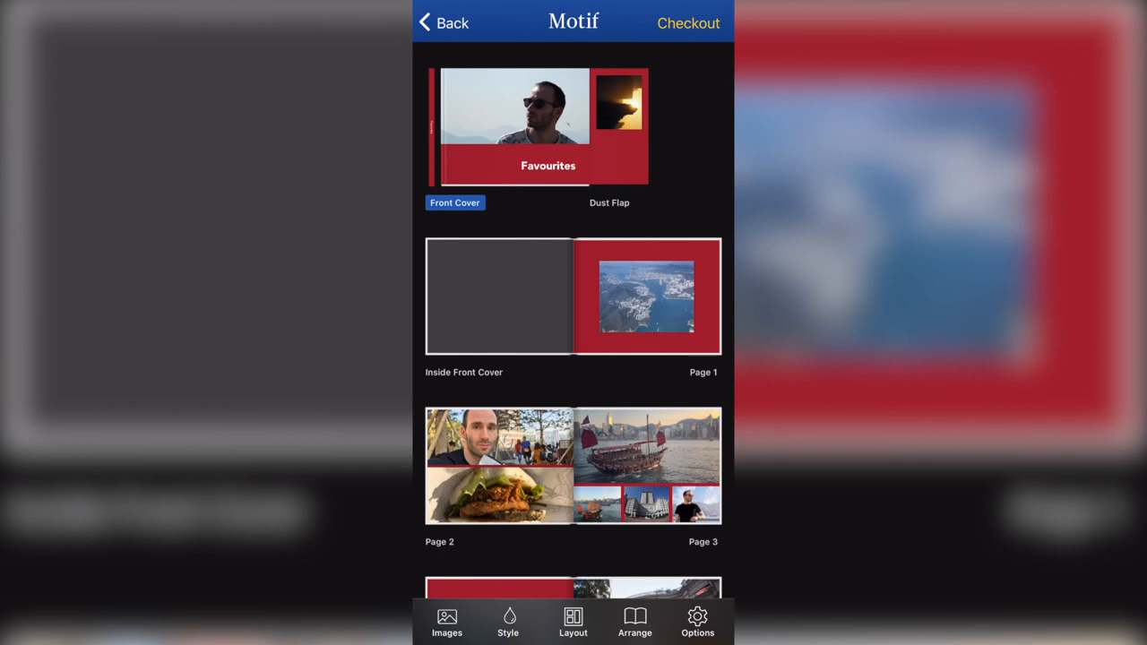
{"action": "scroll", "scroll_direction": "down", "scroll_amount": 3}
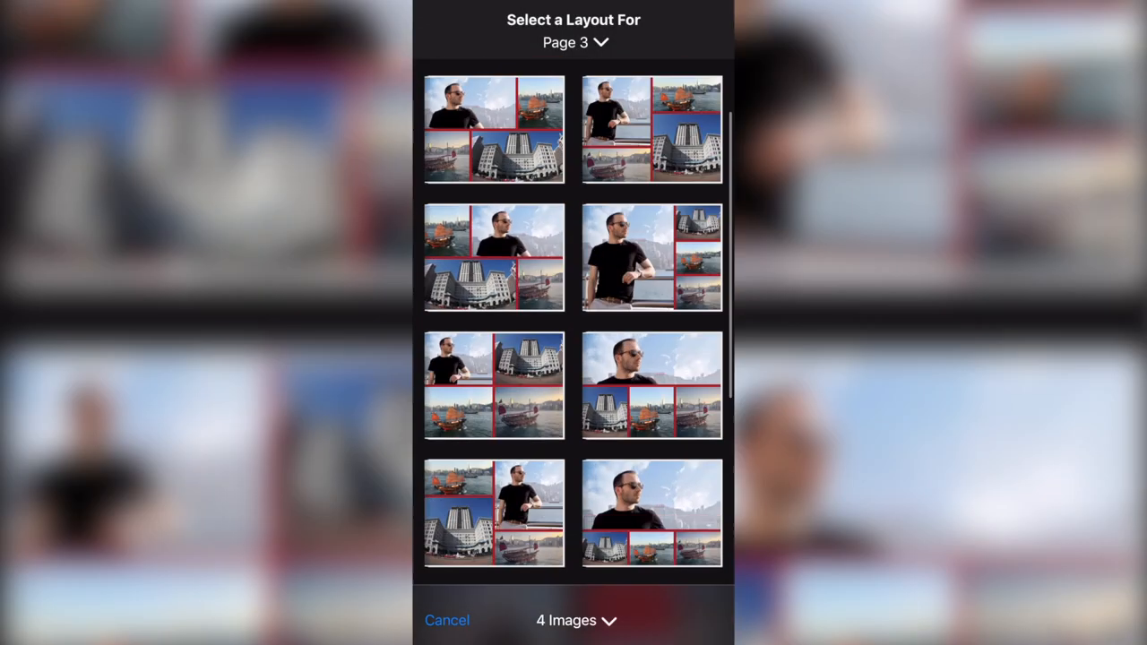
{"action": "scroll", "scroll_direction": "down", "scroll_amount": 3}
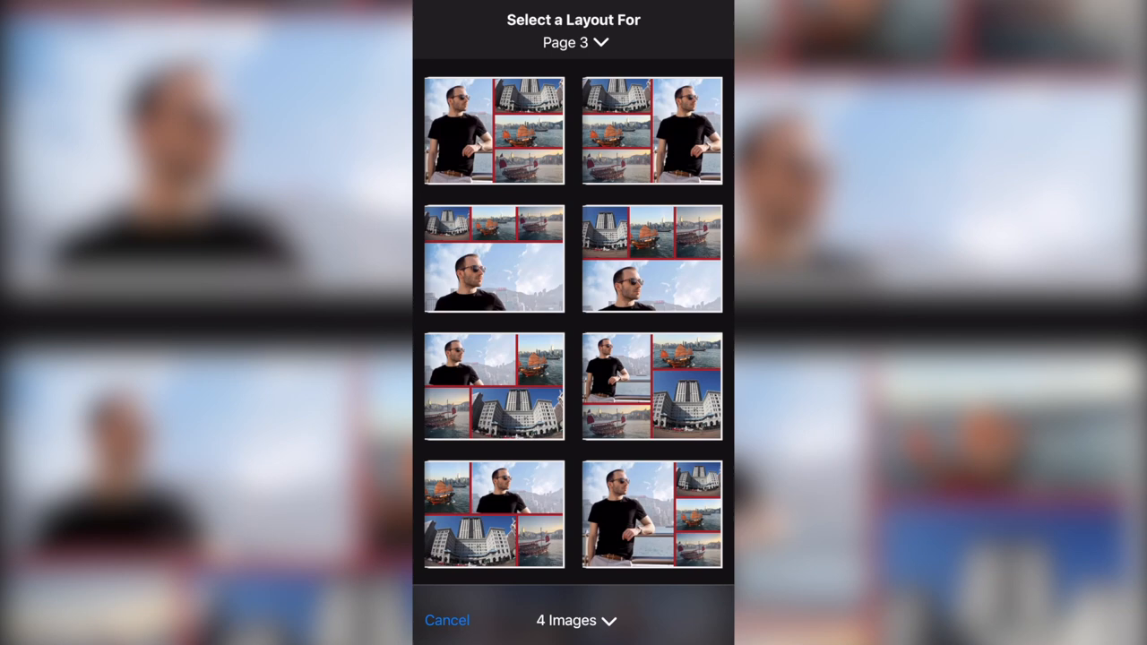
{"action": "scroll", "scroll_direction": "down", "scroll_amount": 3}
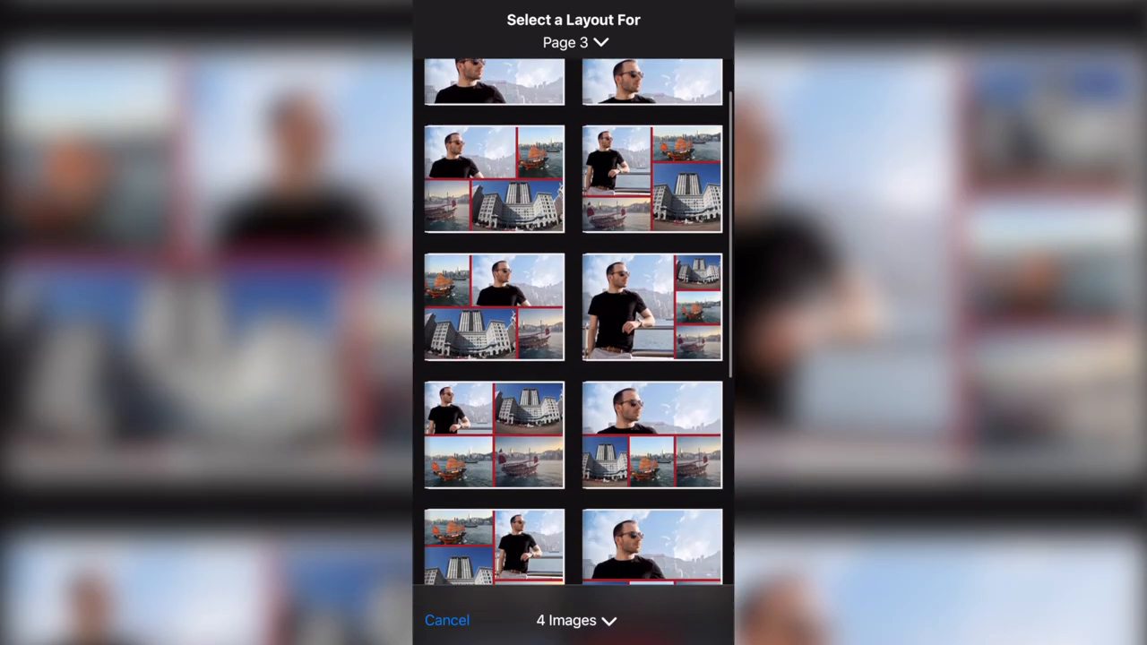
{"action": "scroll", "scroll_direction": "down", "scroll_amount": 3}
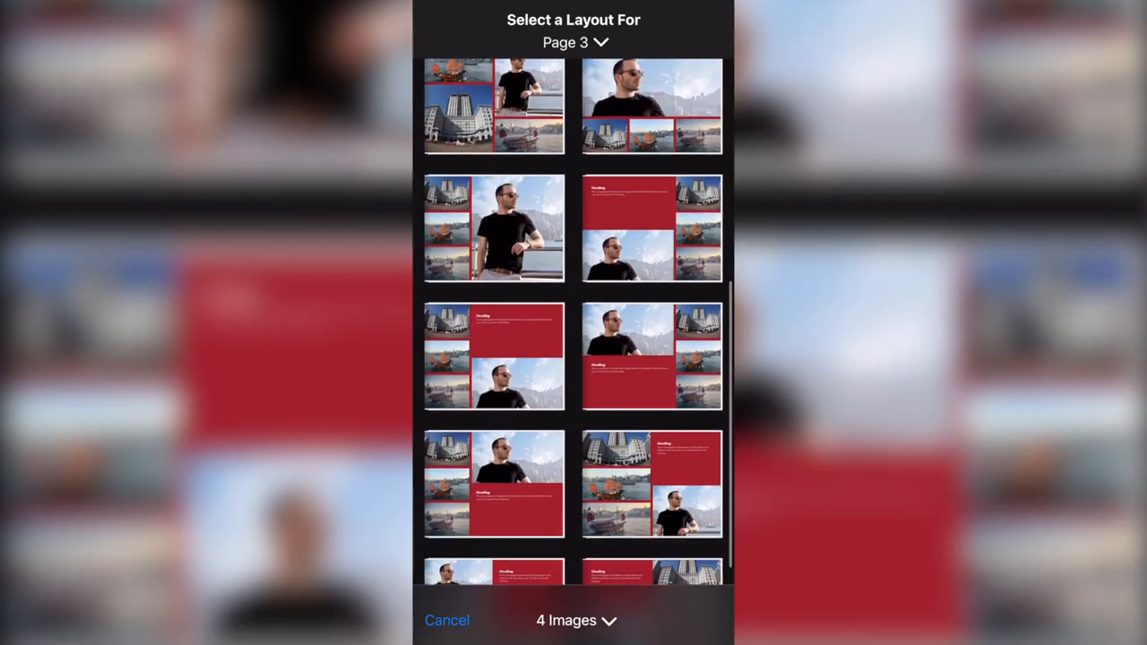
{"action": "scroll", "scroll_direction": "down", "scroll_amount": 3}
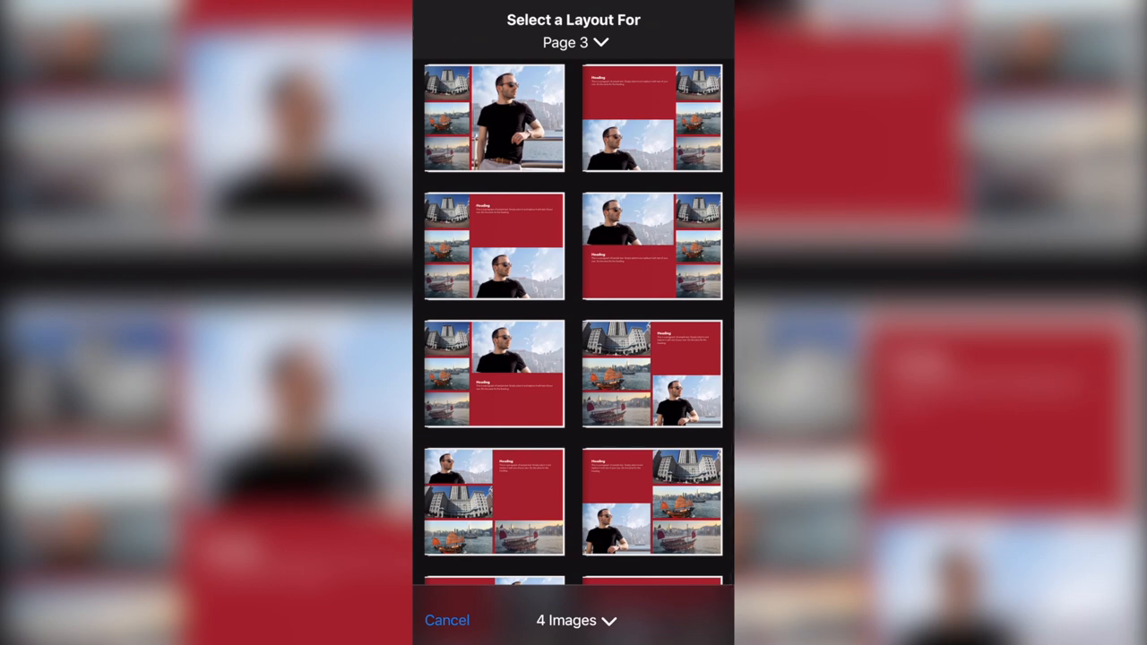
{"action": "scroll", "scroll_direction": "down", "scroll_amount": 3}
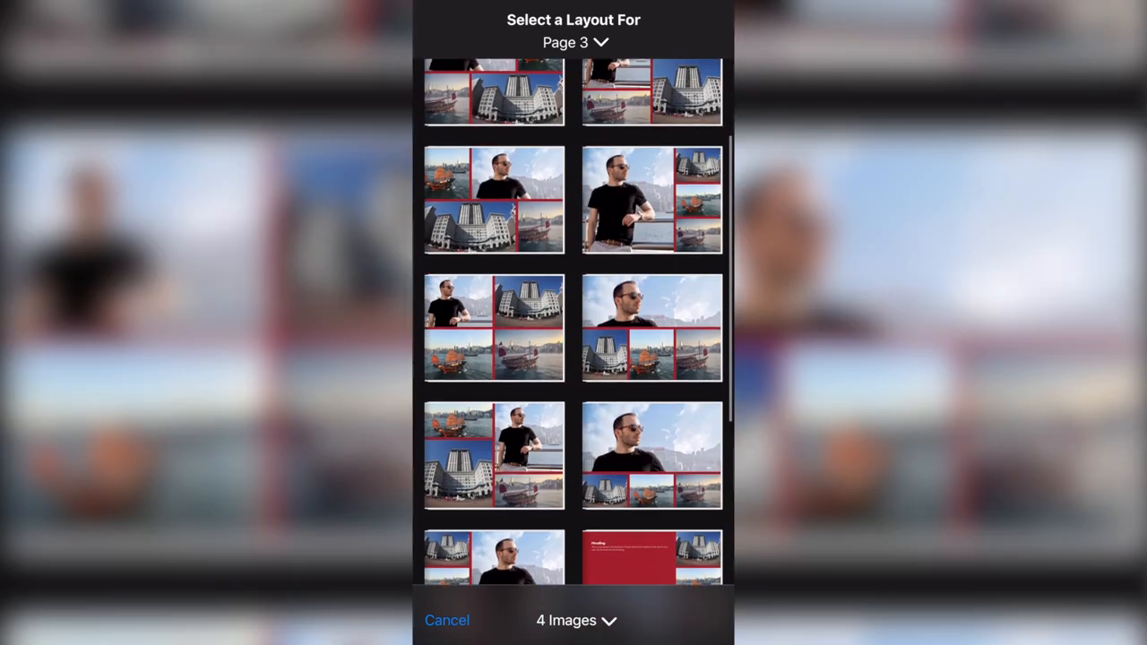
{"action": "scroll", "scroll_direction": "down", "scroll_amount": 3}
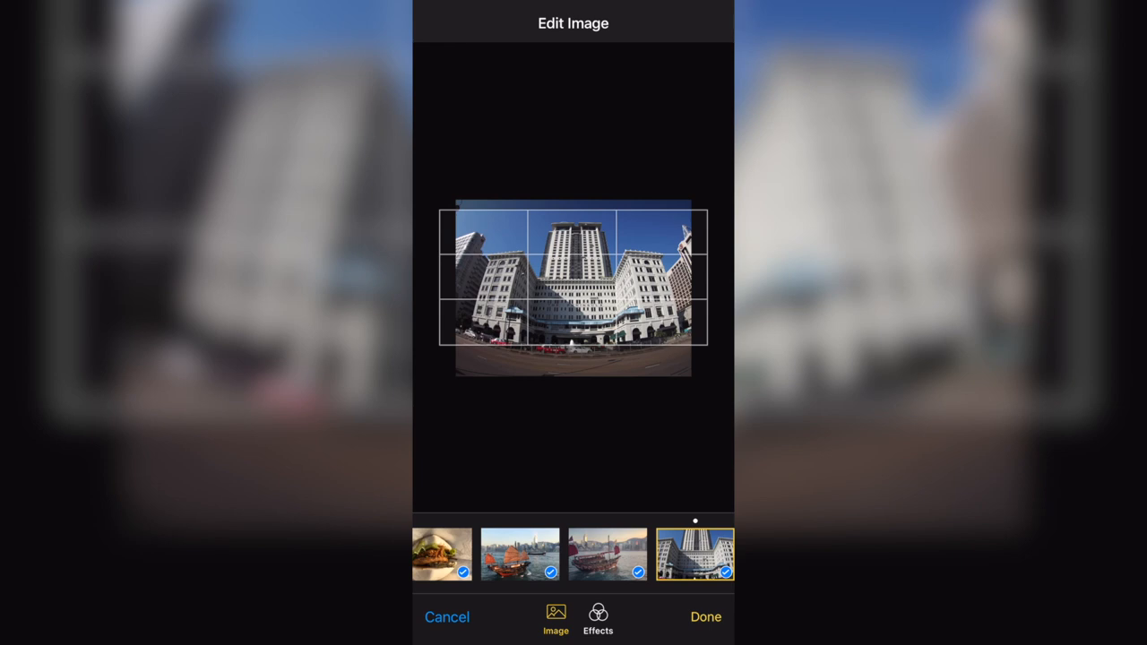
- Preview Noir and Mono on the building photo, keep Chrome, and return to the spreads
{"action": "left_click", "coordinate": [595, 618]}
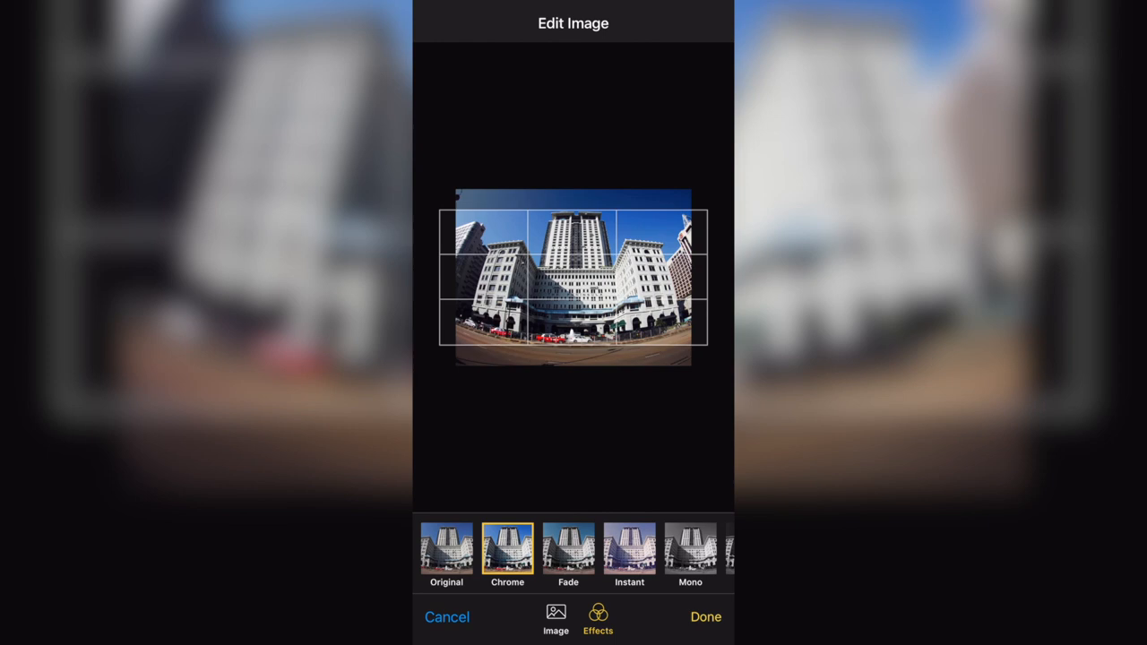
{"action": "left_click", "coordinate": [566, 563]}
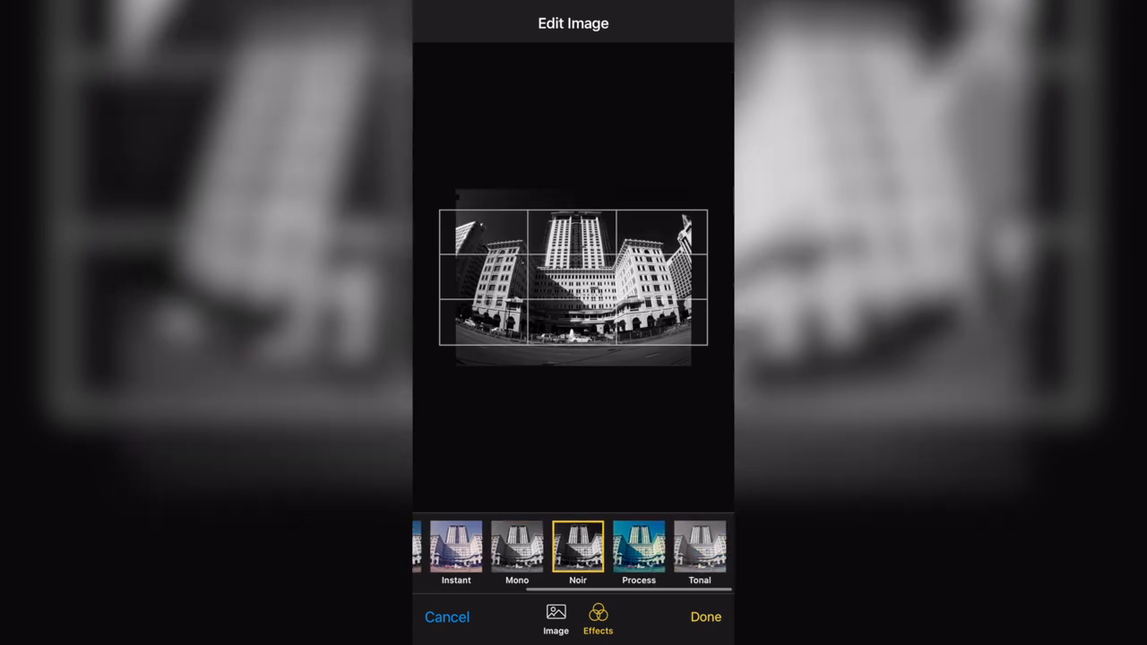
{"action": "left_click", "coordinate": [638, 553]}
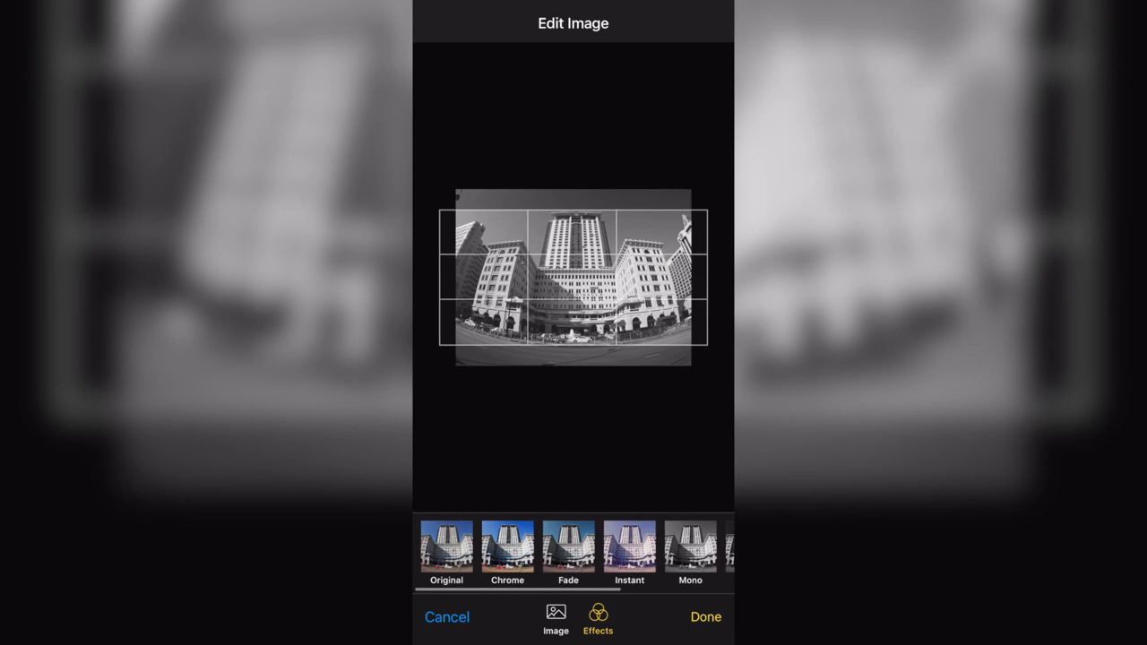
{"action": "left_click", "coordinate": [507, 558]}
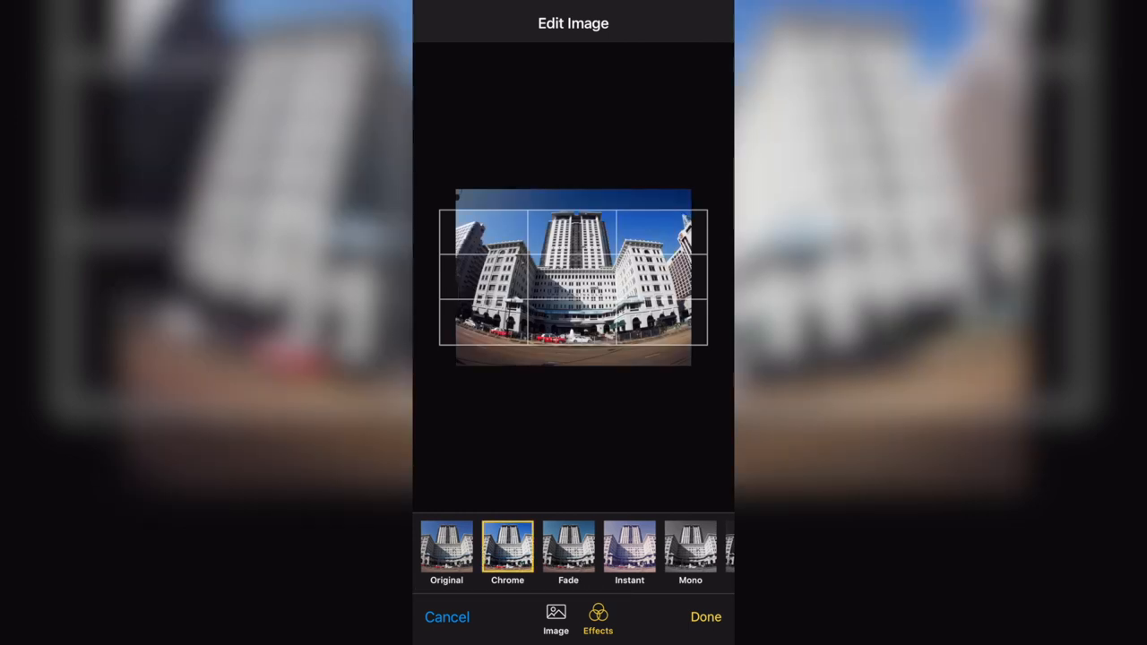
{"action": "left_click", "coordinate": [706, 617]}
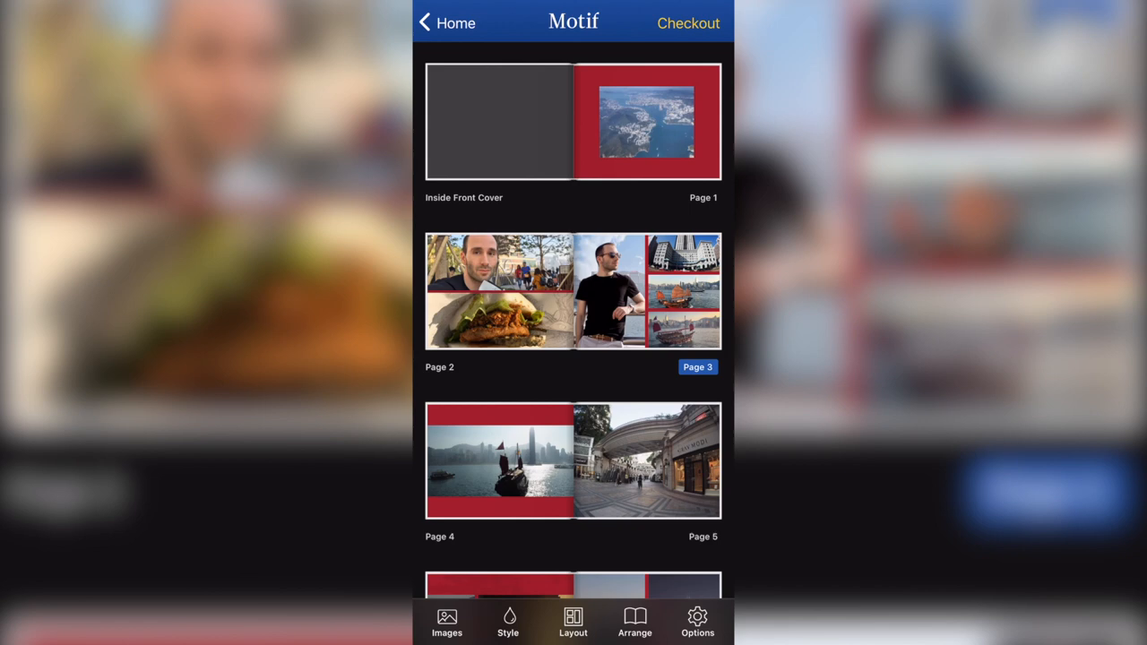
- Browse page 3 layouts for one that includes a text area
{"action": "left_click", "coordinate": [570, 627]}
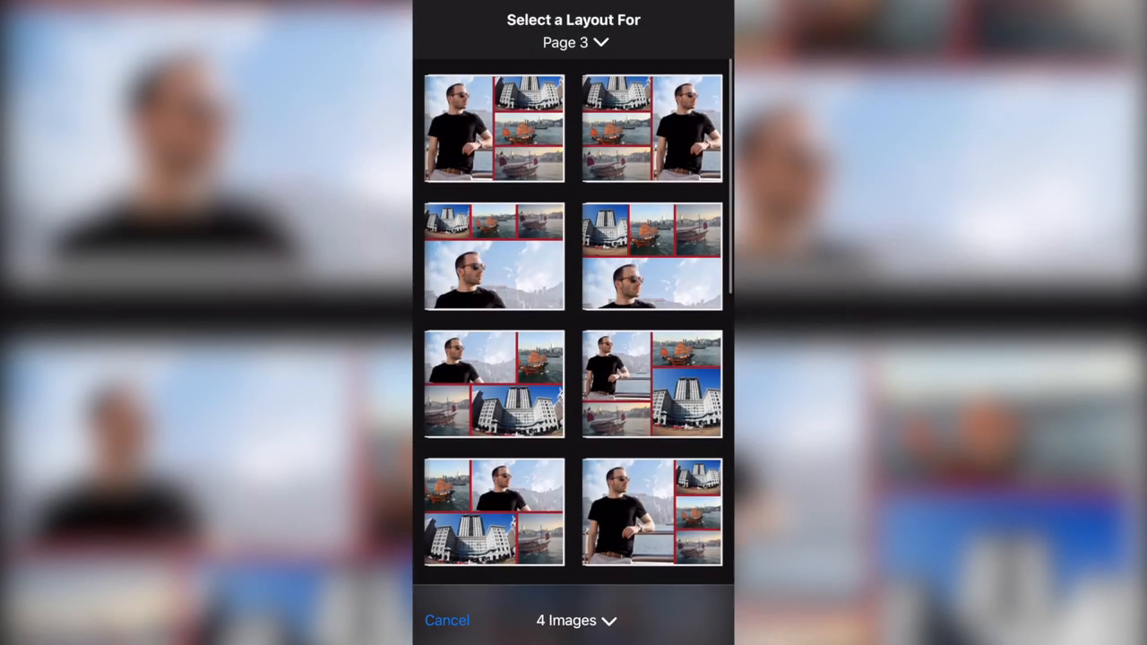
{"action": "scroll", "scroll_direction": "down", "scroll_amount": 3}
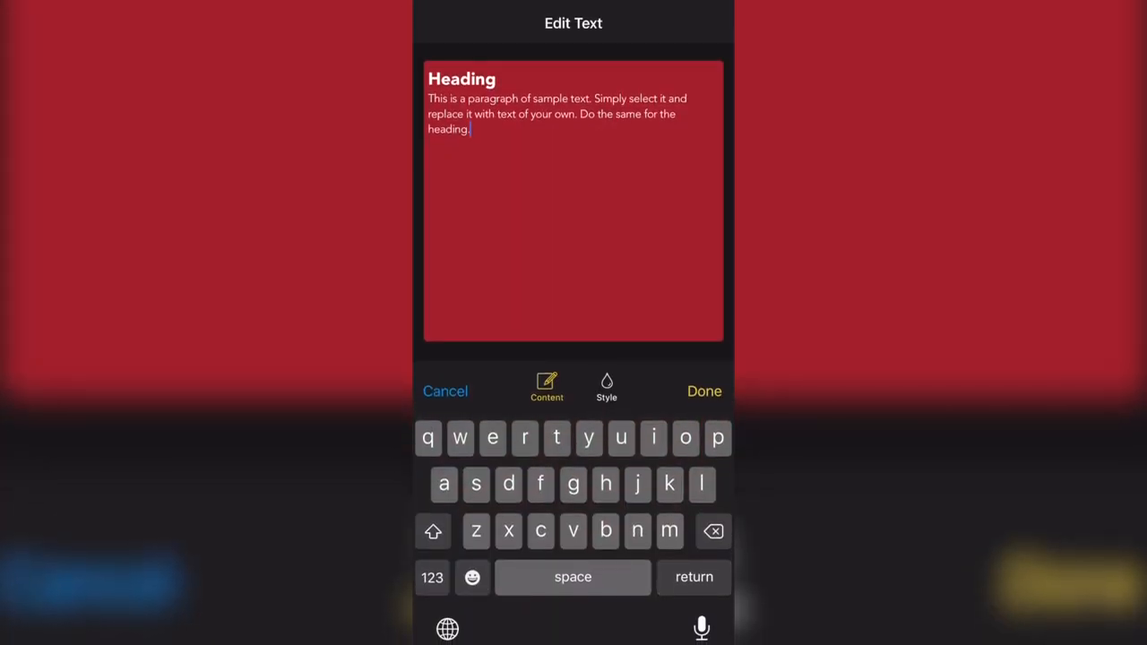
- Style the page 3 text in Palatino at 16 pt in white and return to the spreads
{"action": "left_click", "coordinate": [606, 380]}
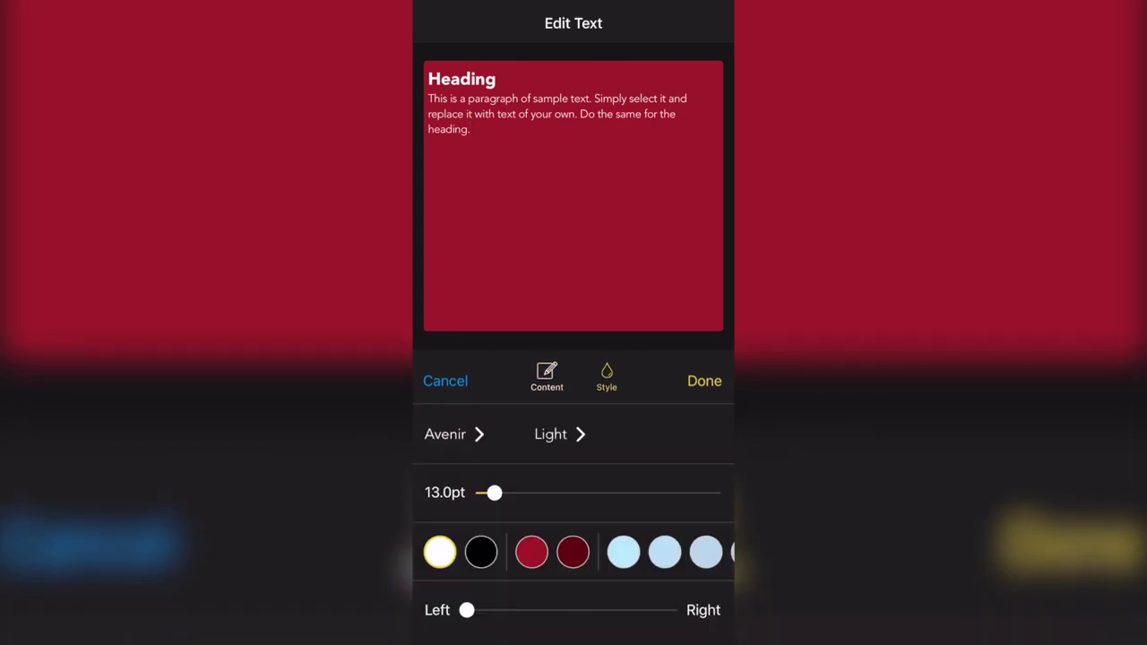
{"action": "left_click", "coordinate": [442, 435]}
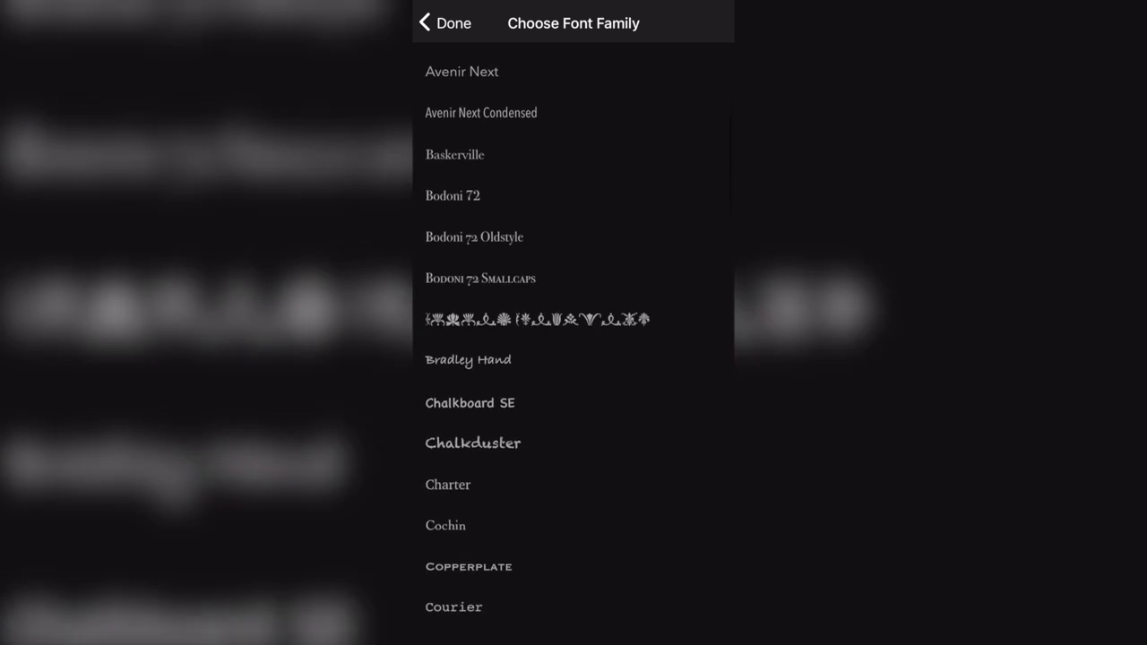
{"action": "scroll", "scroll_direction": "down", "scroll_amount": 3}
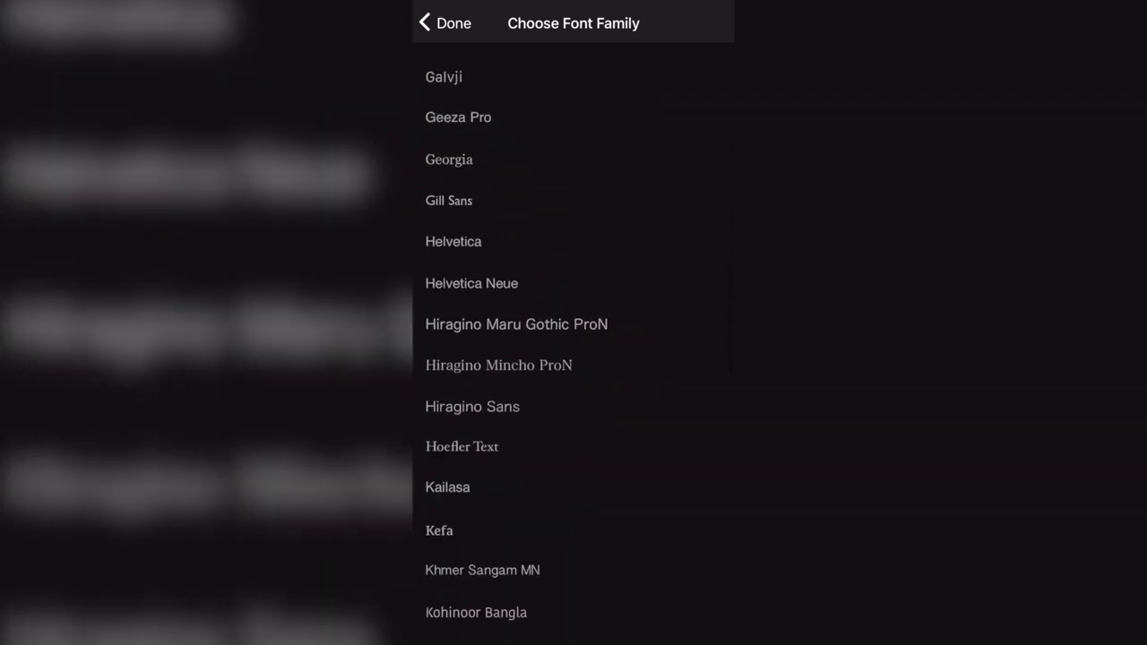
{"action": "scroll", "scroll_direction": "down", "scroll_amount": 3}
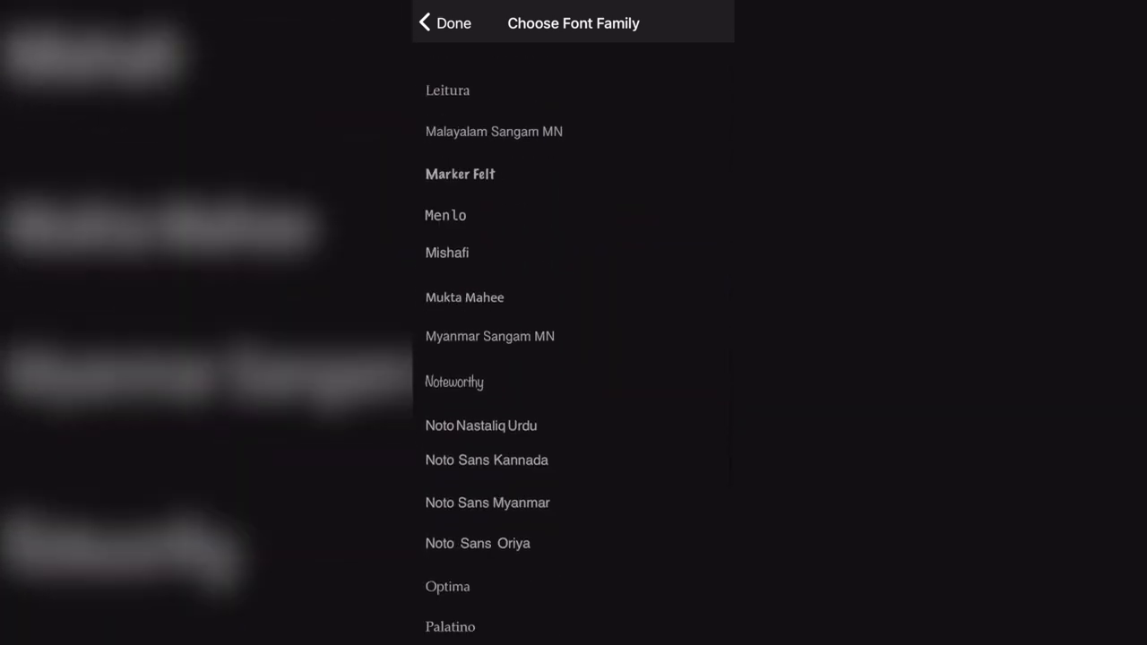
{"action": "left_click", "coordinate": [448, 625]}
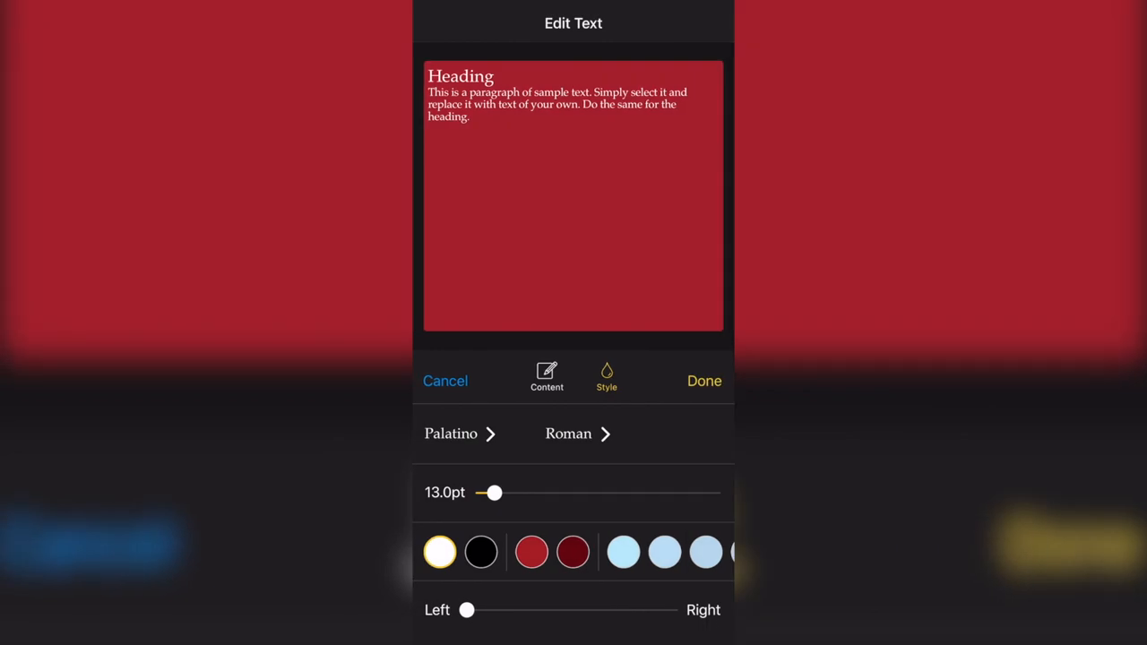
{"action": "left_click_drag", "start_coordinate": [491, 491], "coordinate": [501, 491]}
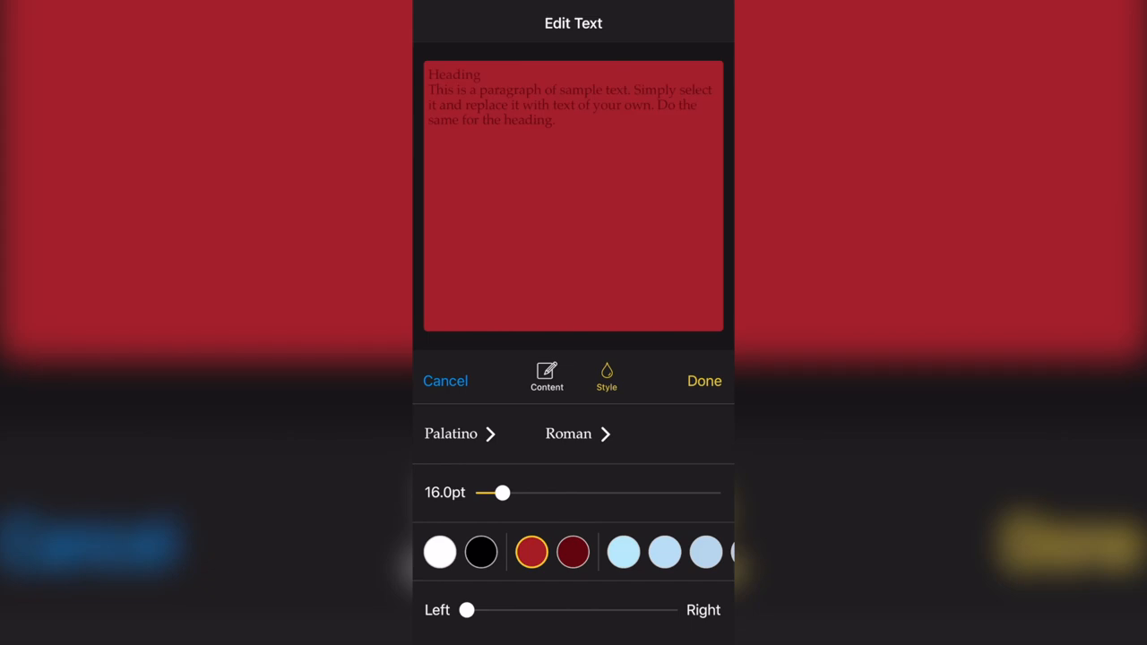
{"action": "left_click", "coordinate": [441, 552]}
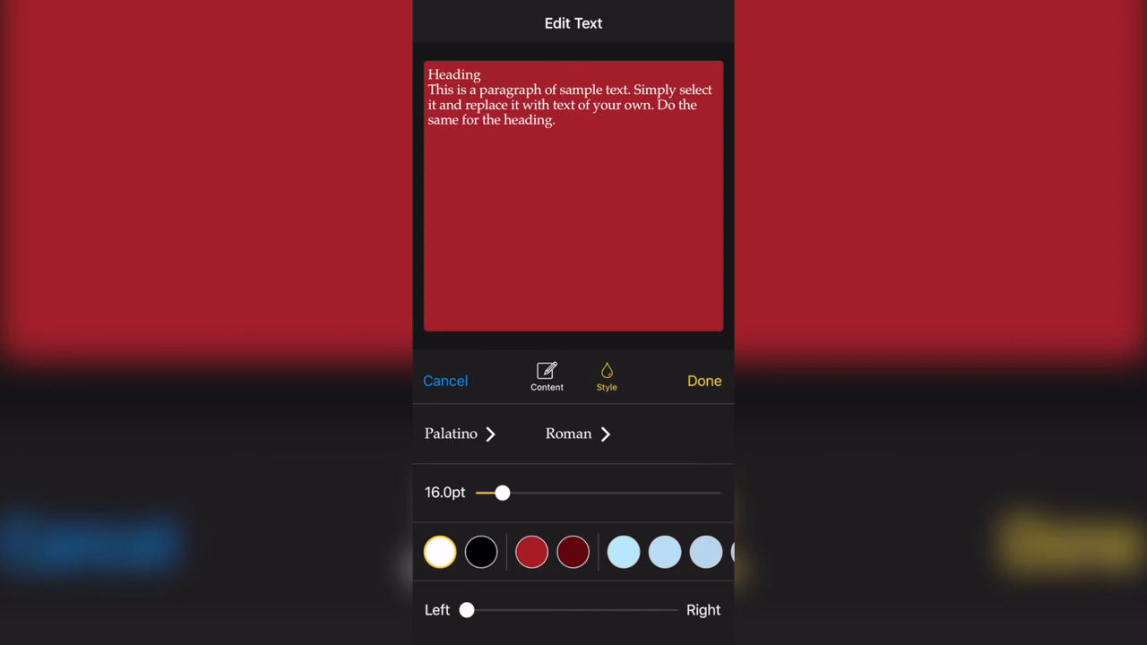
{"action": "left_click", "coordinate": [702, 380]}
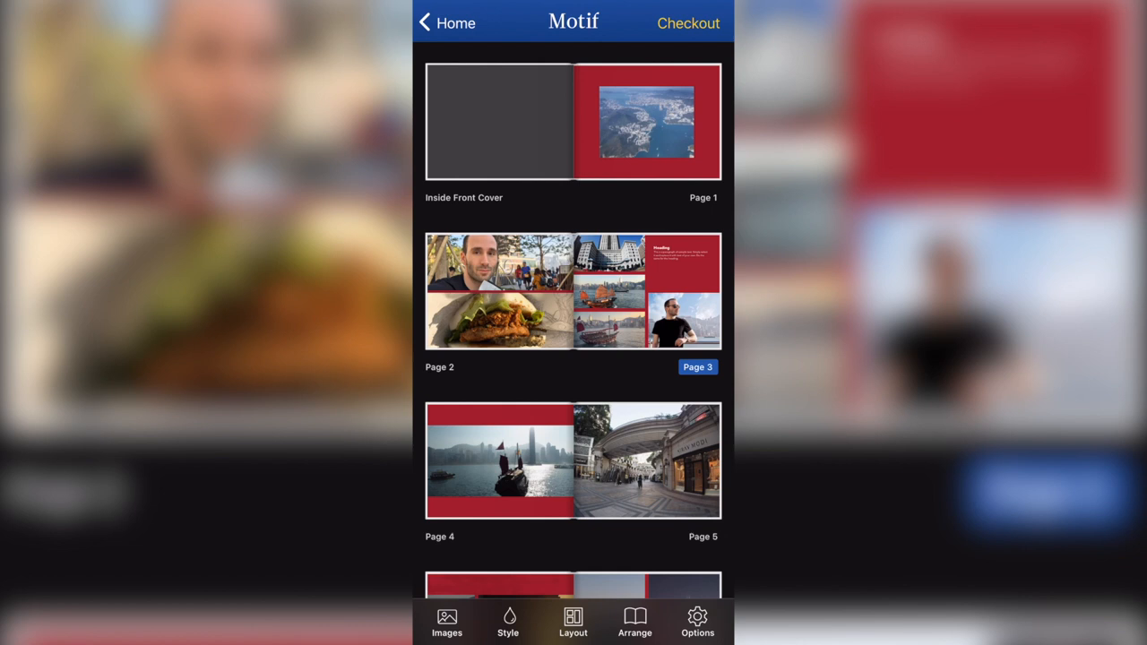
- Filter the page 3 layouts to 6 Images and apply a six-image layout
{"action": "left_click", "coordinate": [570, 638]}
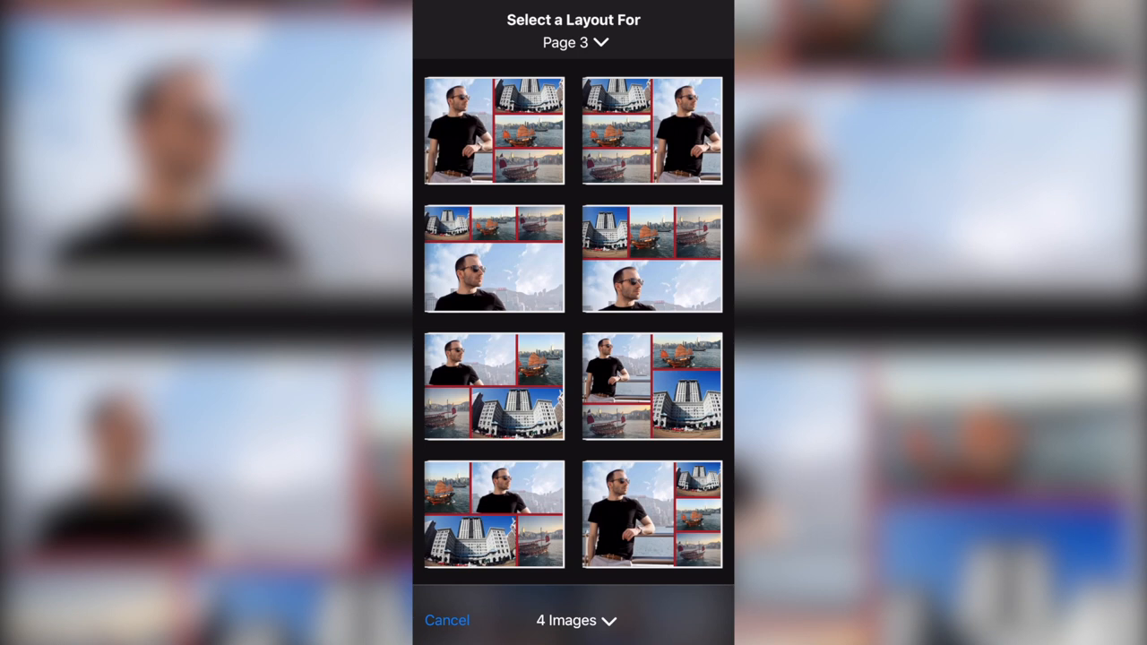
{"action": "left_click", "coordinate": [572, 620]}
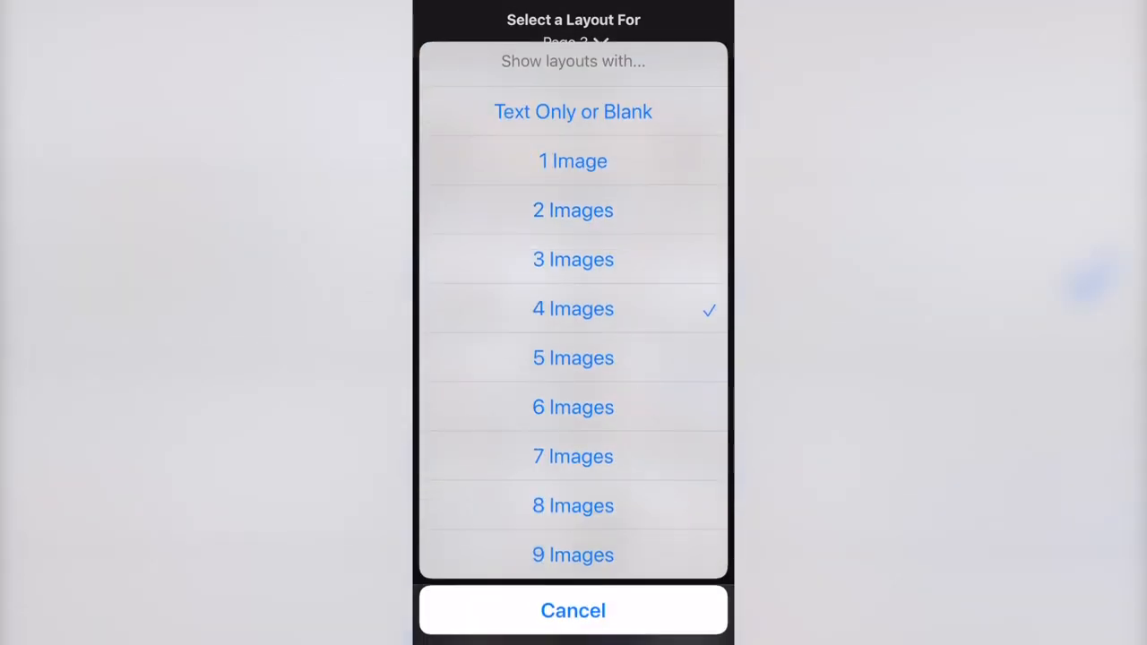
{"action": "left_click", "coordinate": [573, 111]}
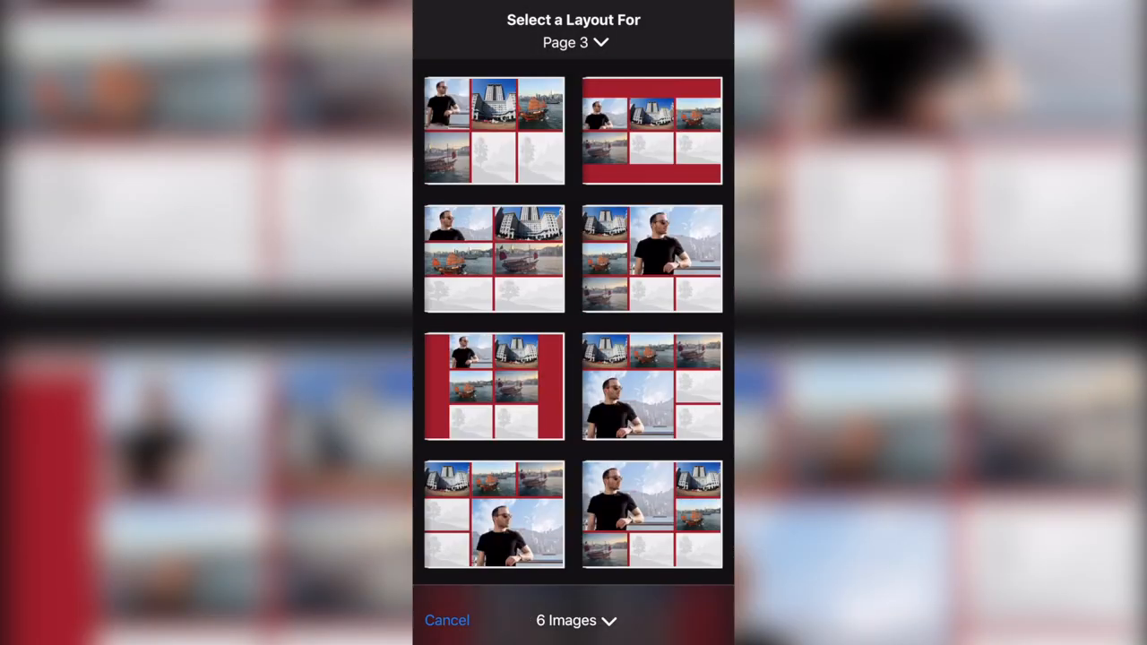
{"action": "scroll", "scroll_direction": "down", "scroll_amount": 3}
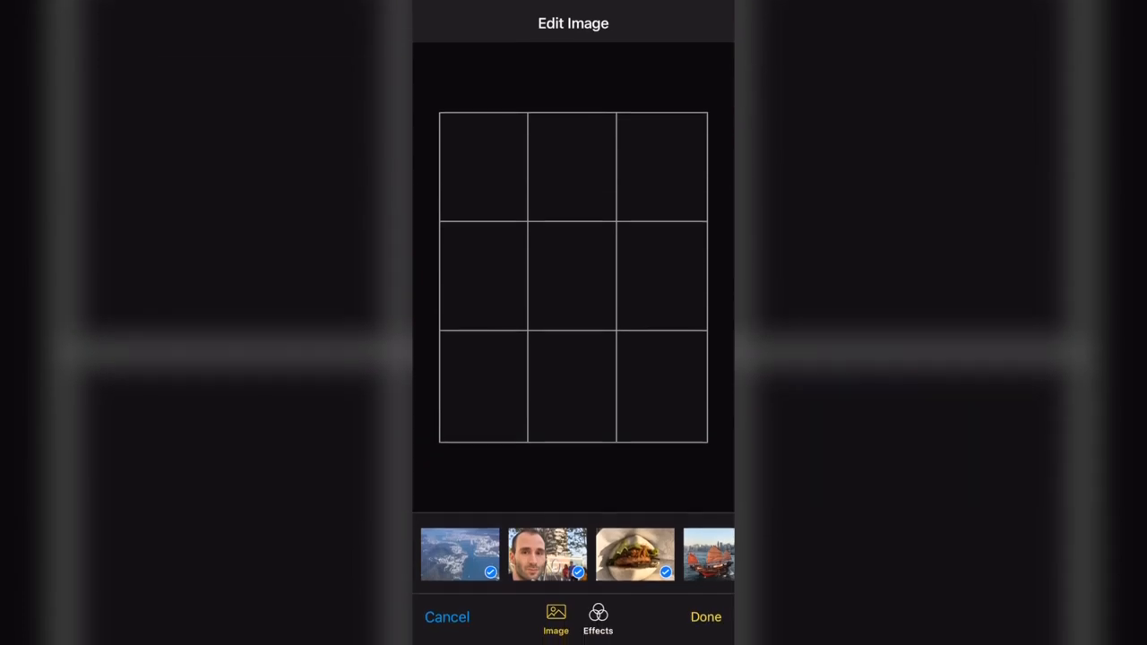
{"action": "left_click", "coordinate": [706, 616]}
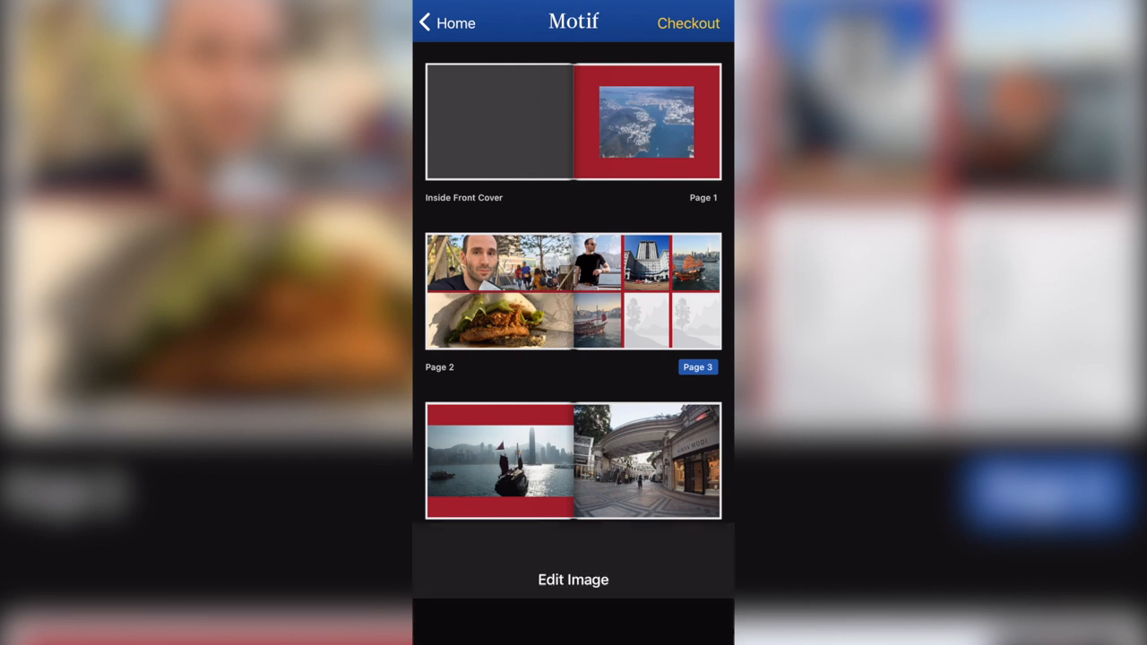
- Fill an empty page 3 frame with the hotel room photo and return to the spreads
{"action": "left_click", "coordinate": [574, 581]}
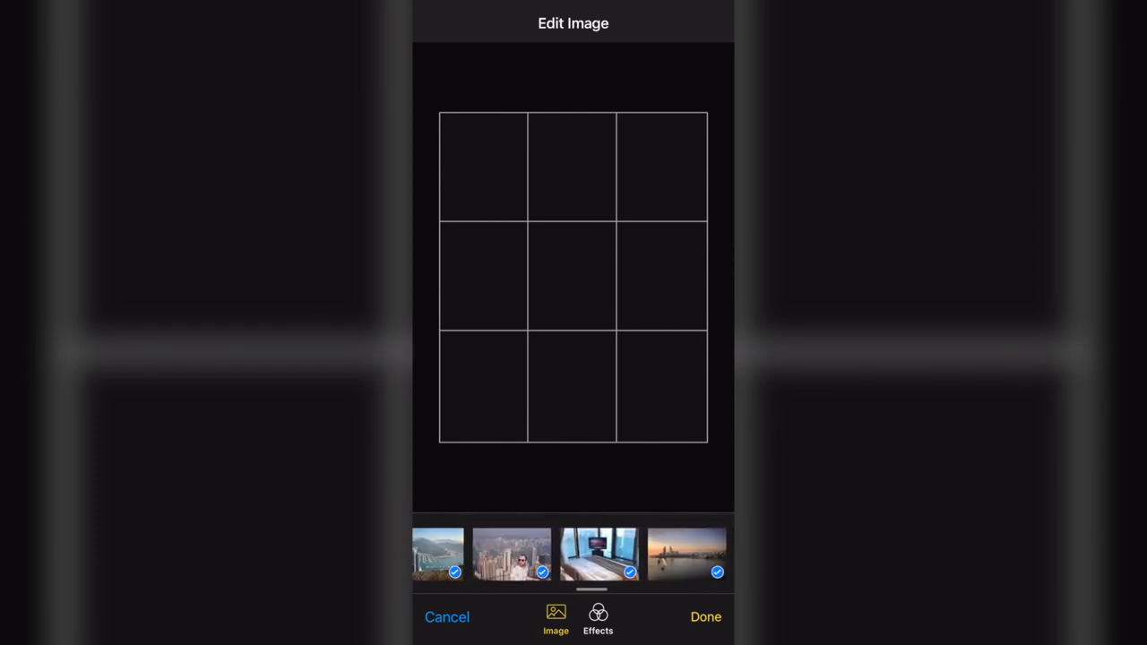
{"action": "left_click", "coordinate": [599, 555]}
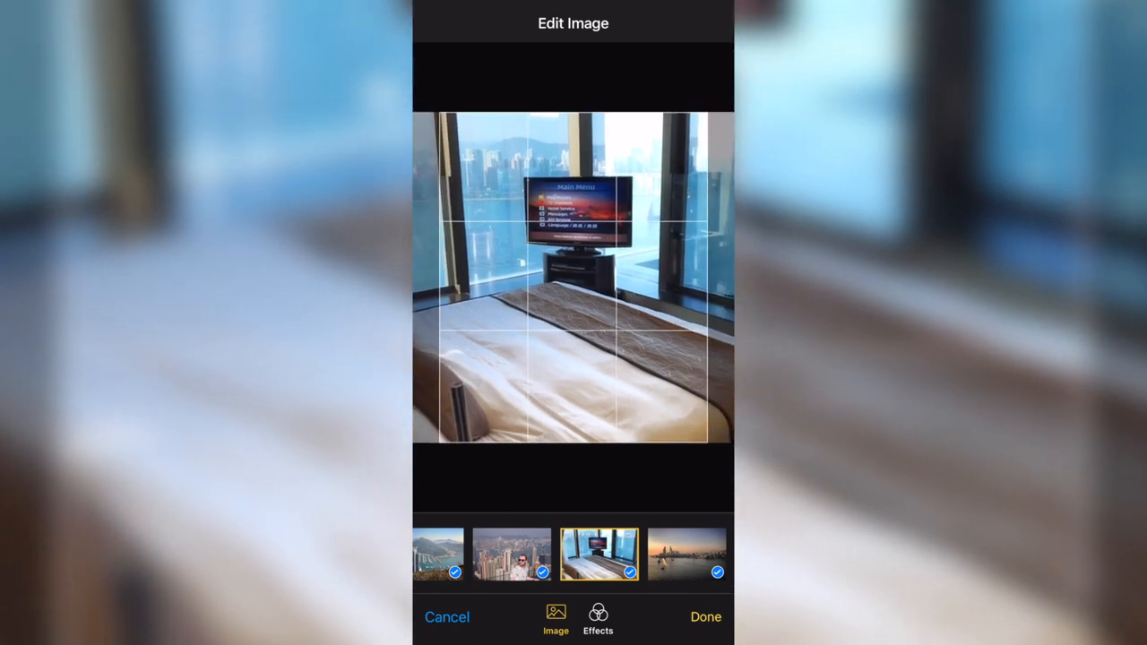
{"action": "left_click", "coordinate": [710, 617]}
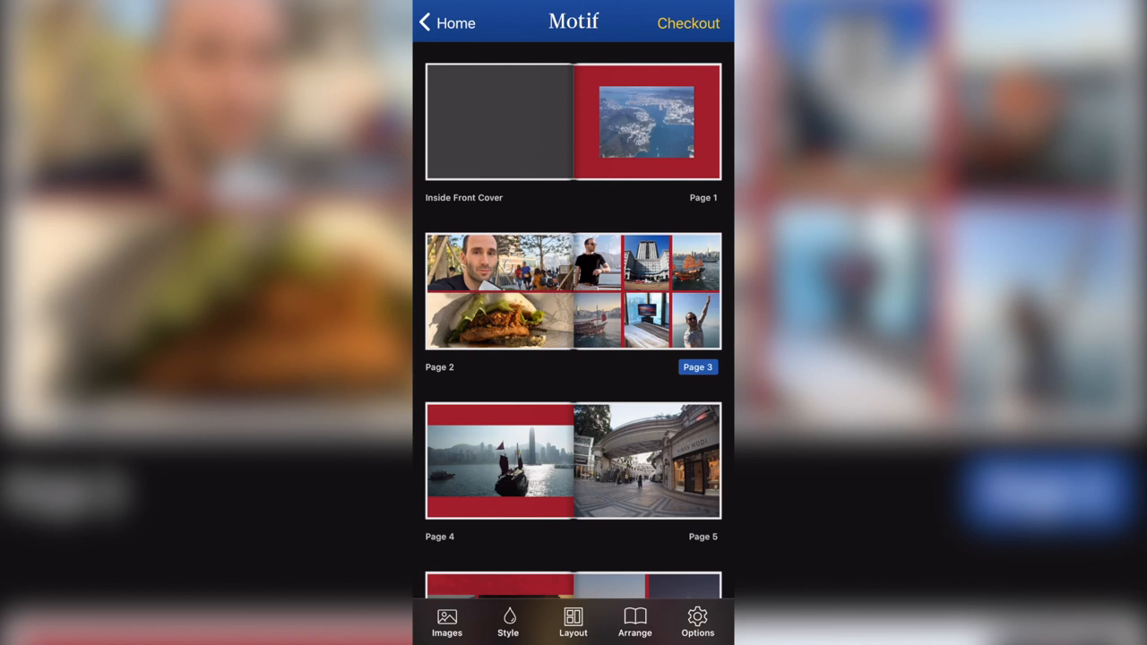
- In Arrange or Remove Spreads, select Spread 5 and show its add, duplicate and delete actions
{"action": "scroll", "scroll_direction": "down", "scroll_amount": 3}
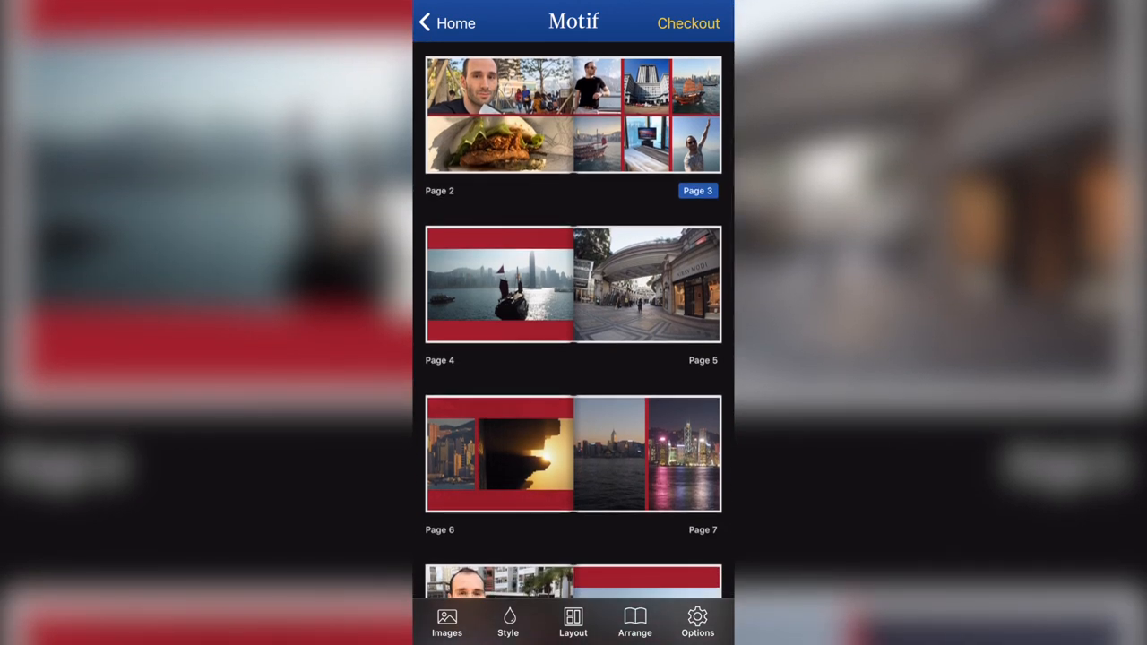
{"action": "left_click", "coordinate": [634, 620]}
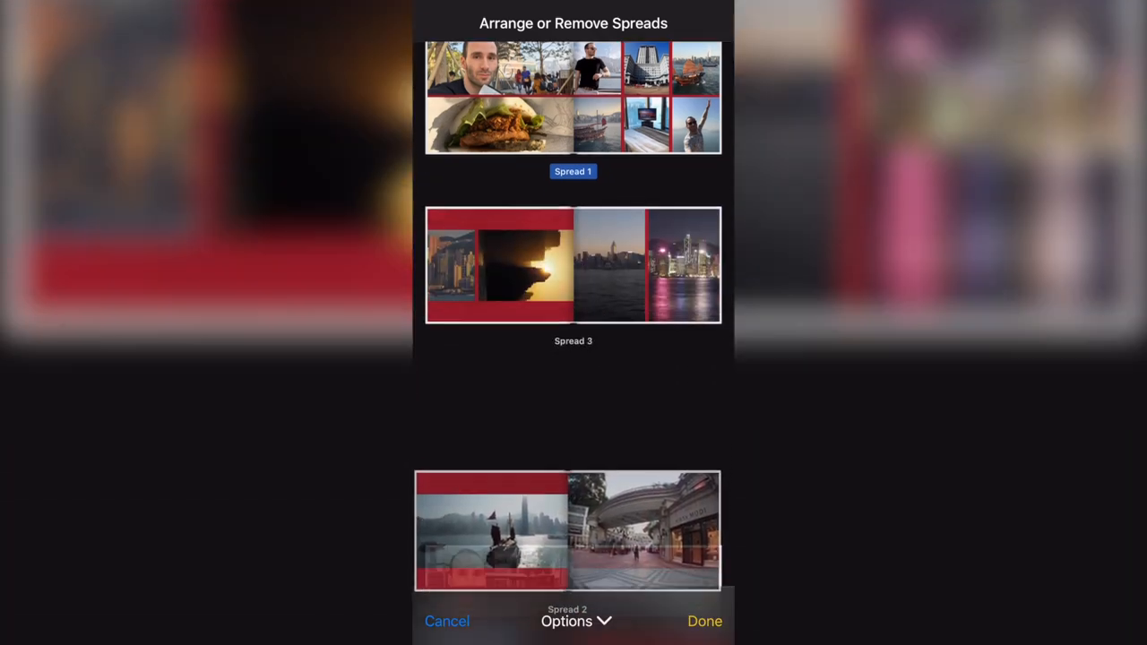
{"action": "scroll", "scroll_direction": "down", "scroll_amount": 3}
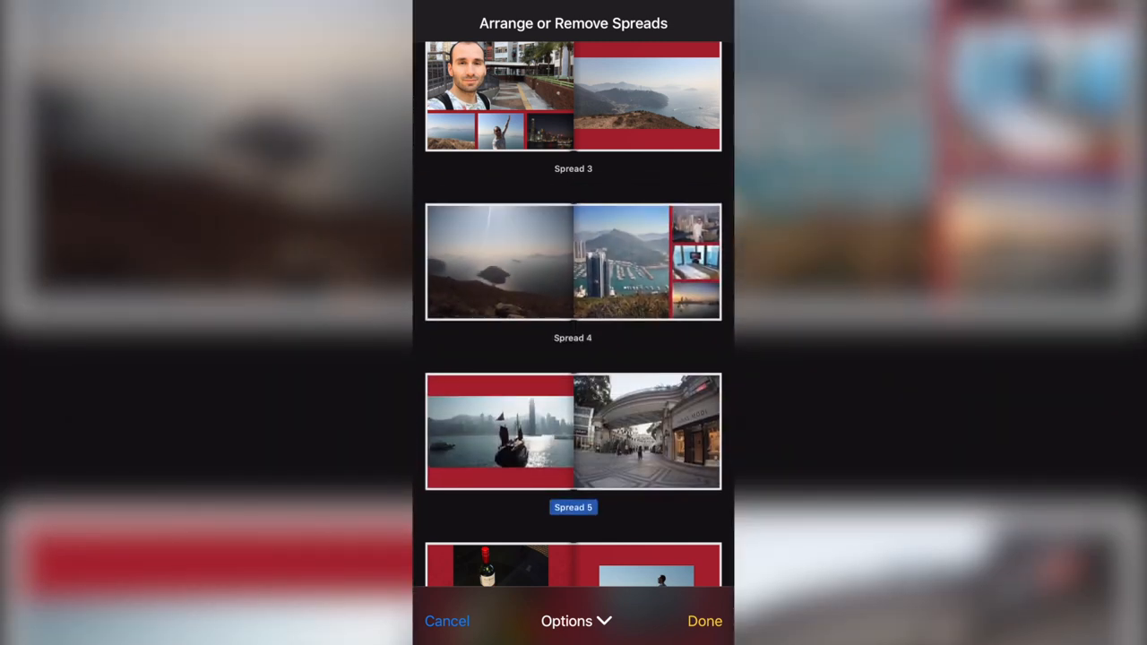
{"action": "left_click", "coordinate": [573, 620]}
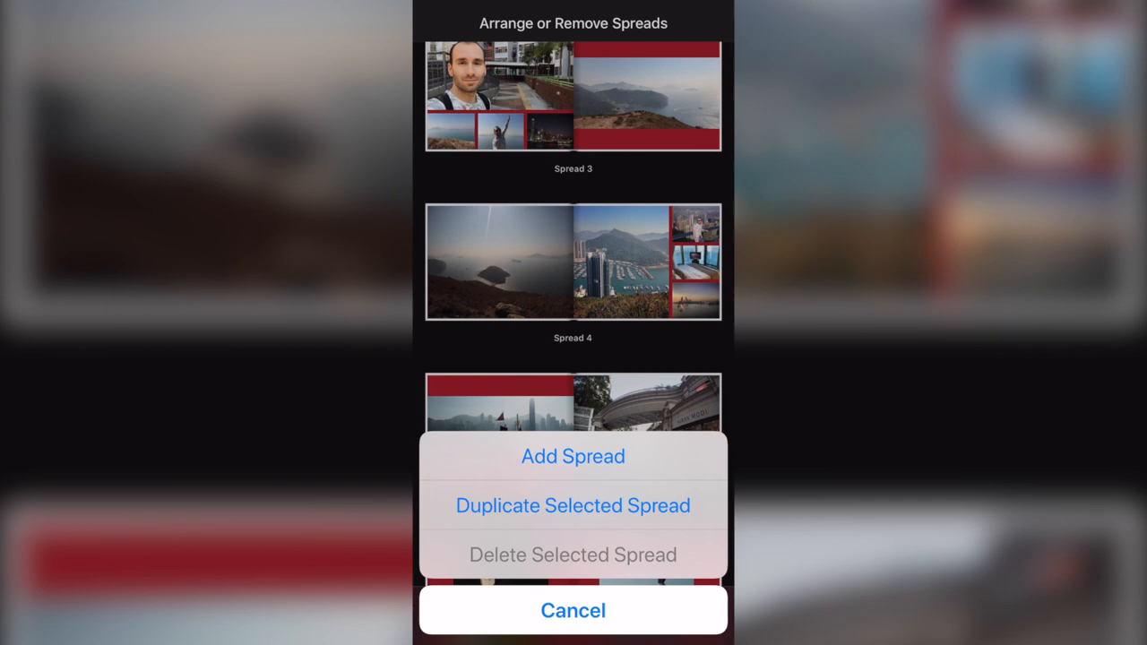
- Swipe through background colours and patterns for page 4, then move on to Place Images
{"action": "left_click", "coordinate": [572, 609]}
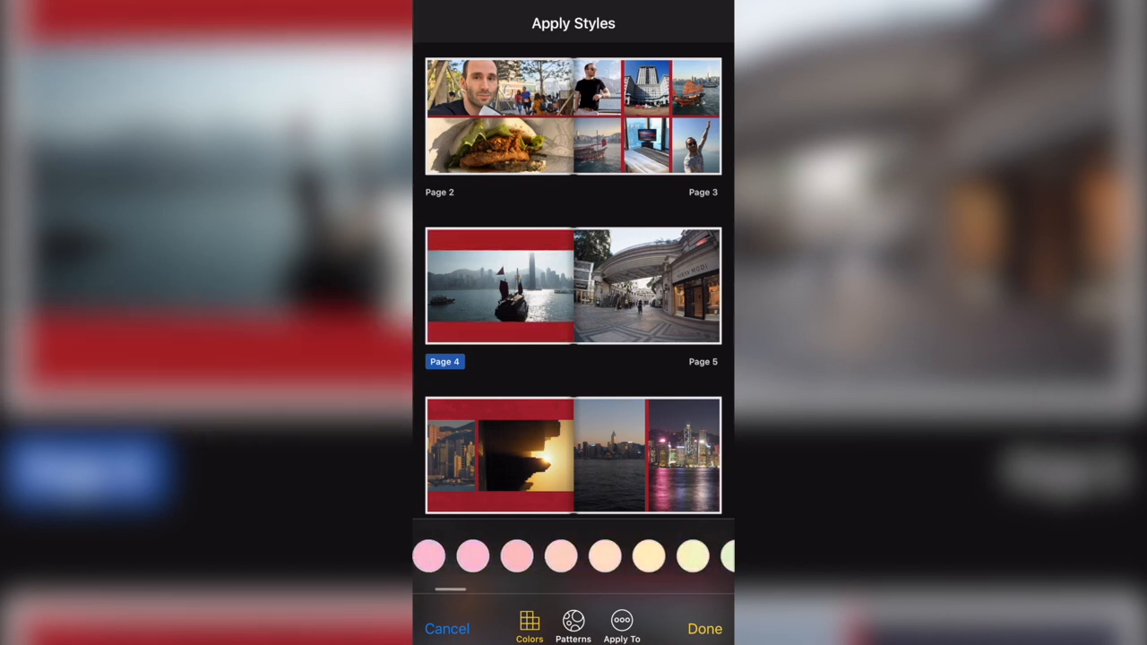
{"action": "scroll", "scroll_direction": "left", "scroll_amount": 3}
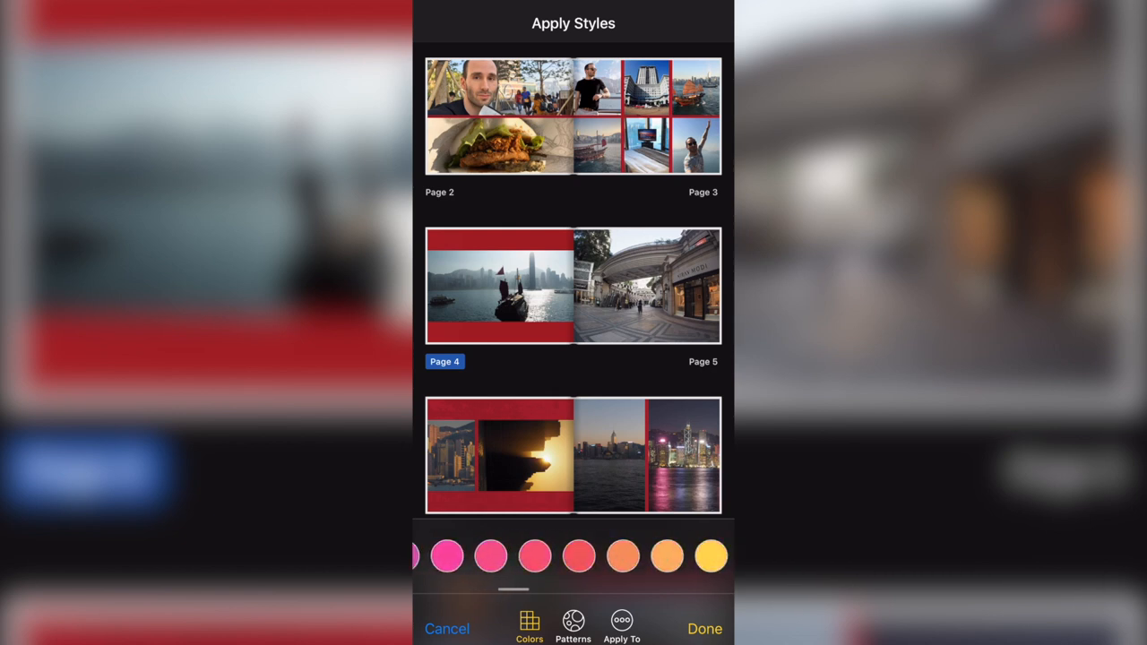
{"action": "scroll", "scroll_direction": "left", "scroll_amount": 3}
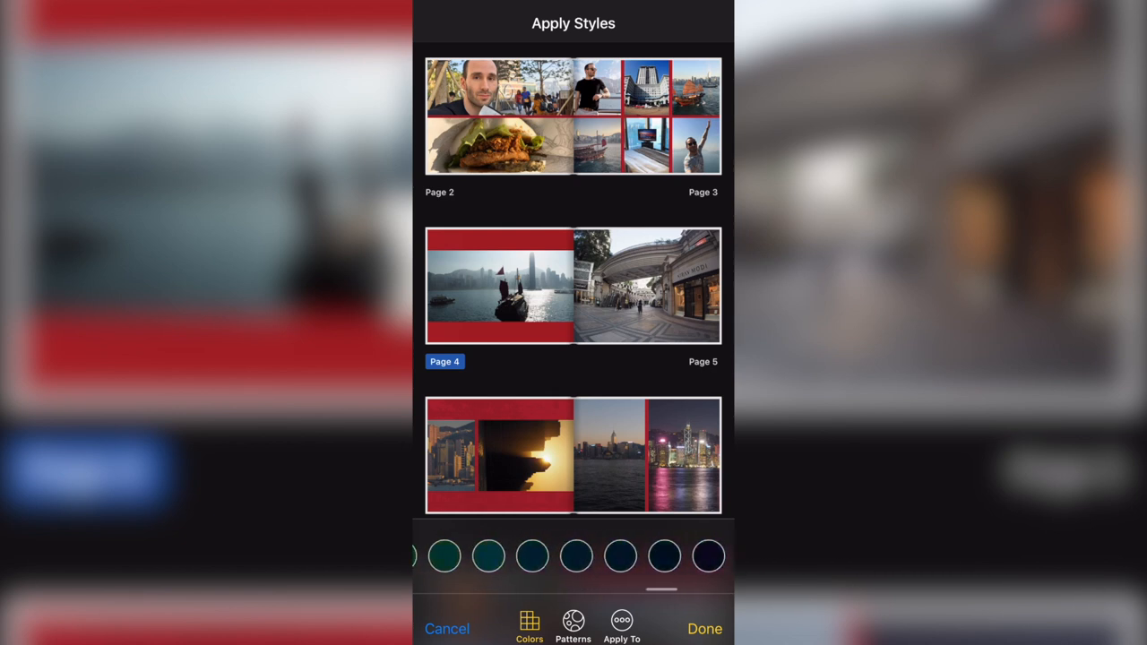
{"action": "left_click", "coordinate": [573, 634]}
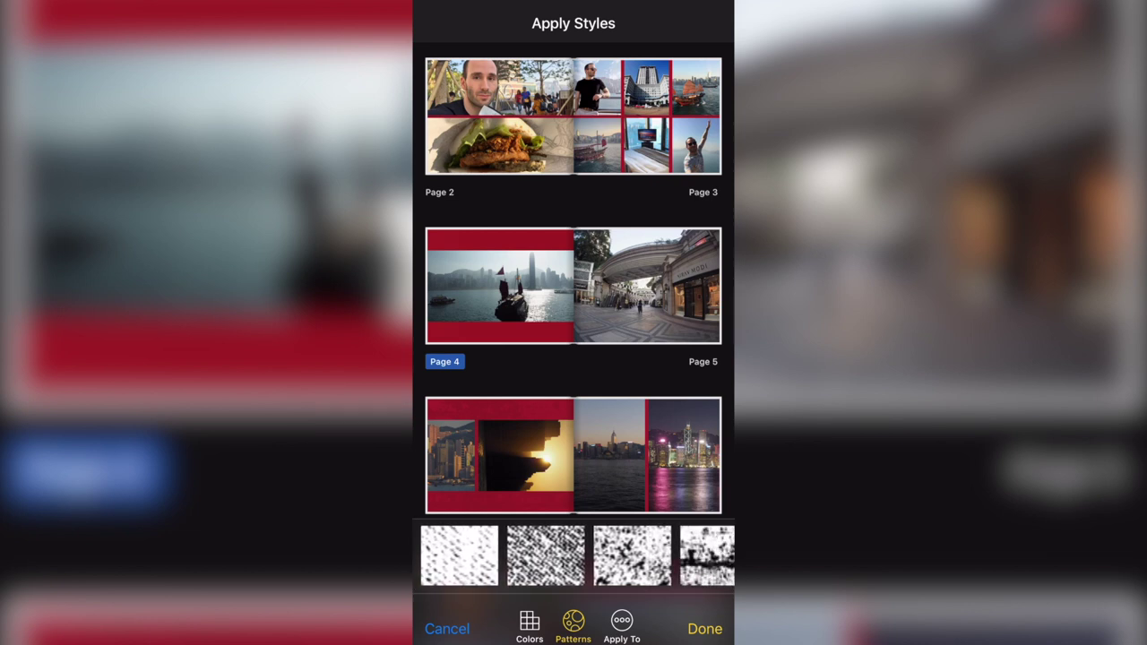
{"action": "left_click", "coordinate": [620, 636]}
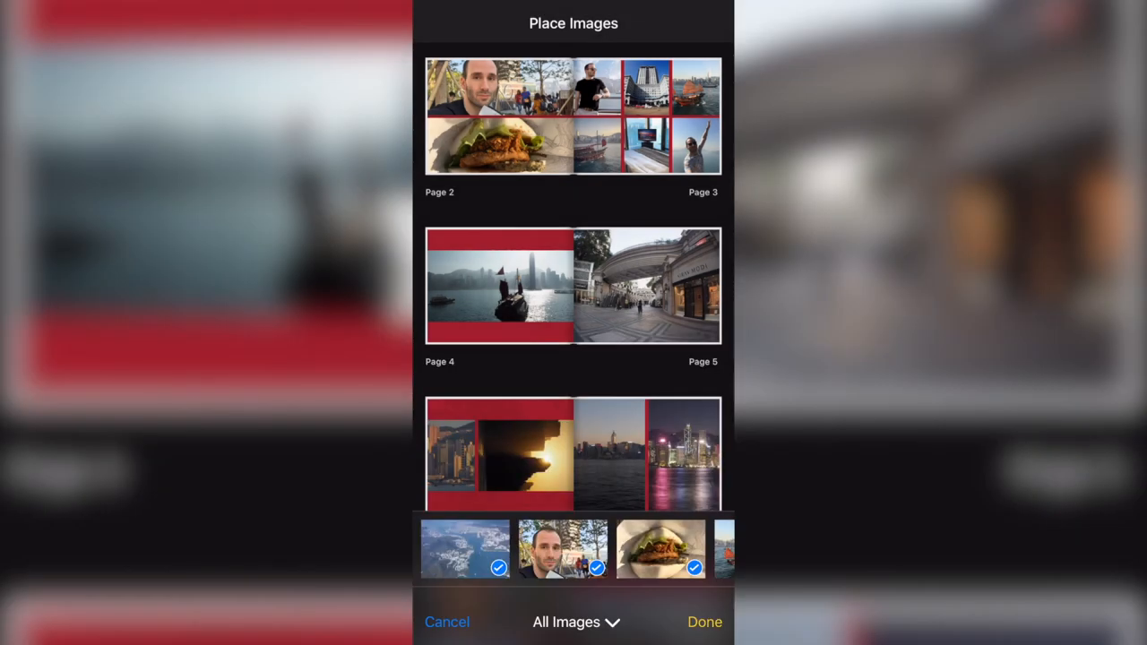
- Switch the front cover from a single photo to a multi-photo collage layout under the Favourites title
{"action": "left_click", "coordinate": [703, 622]}
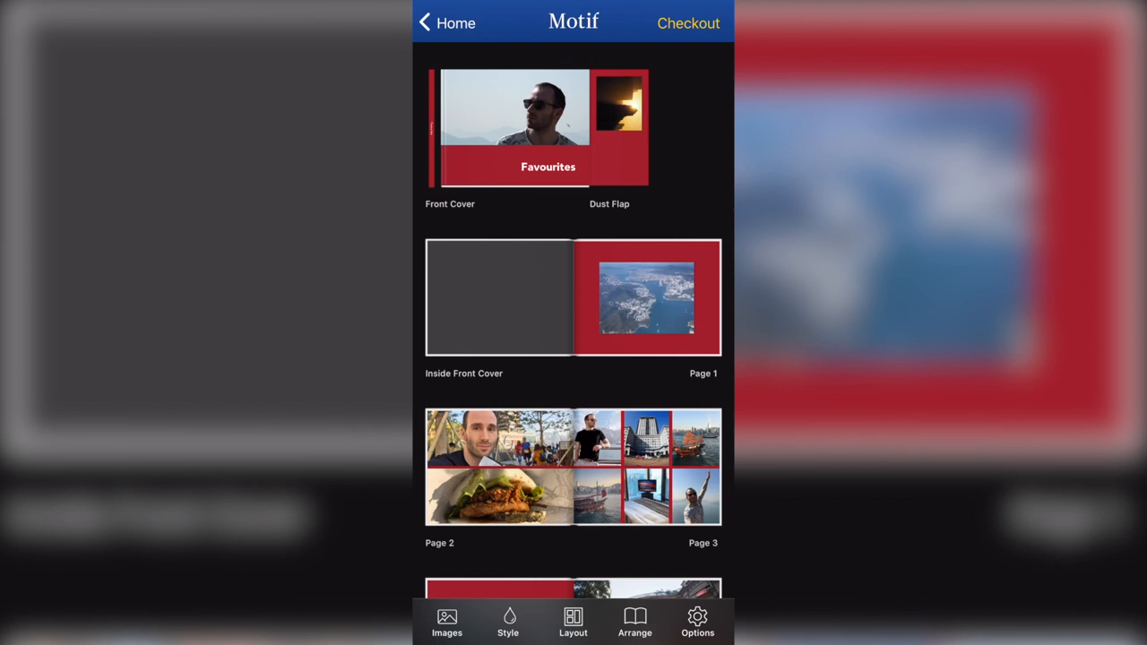
{"action": "scroll", "scroll_direction": "down", "scroll_amount": 3}
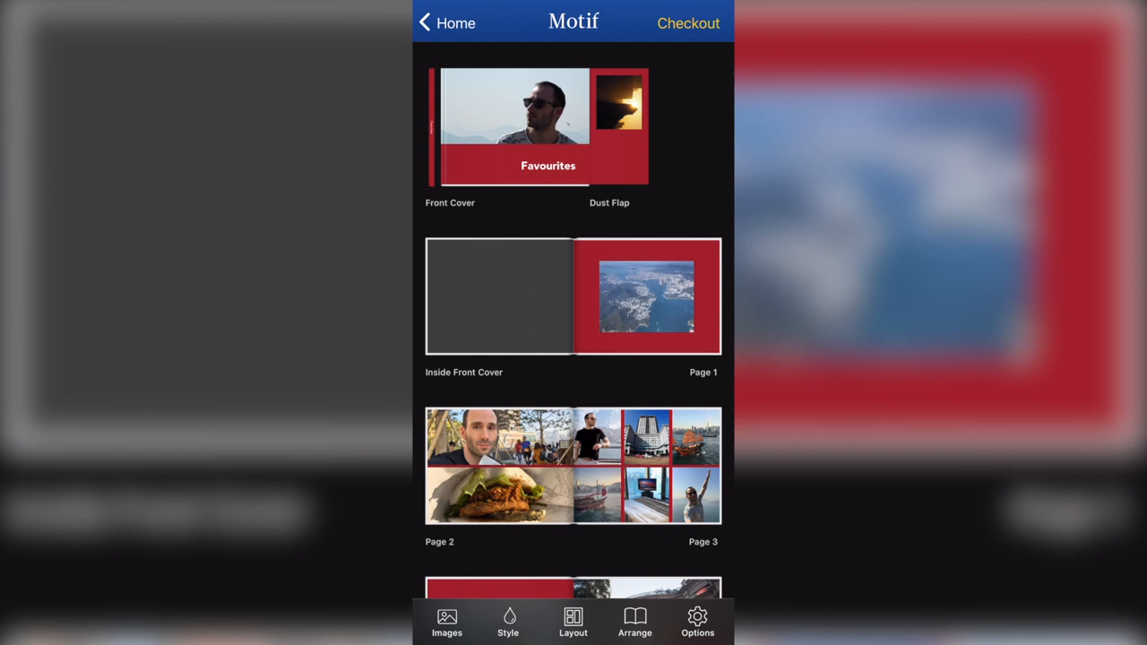
{"action": "left_click", "coordinate": [613, 203]}
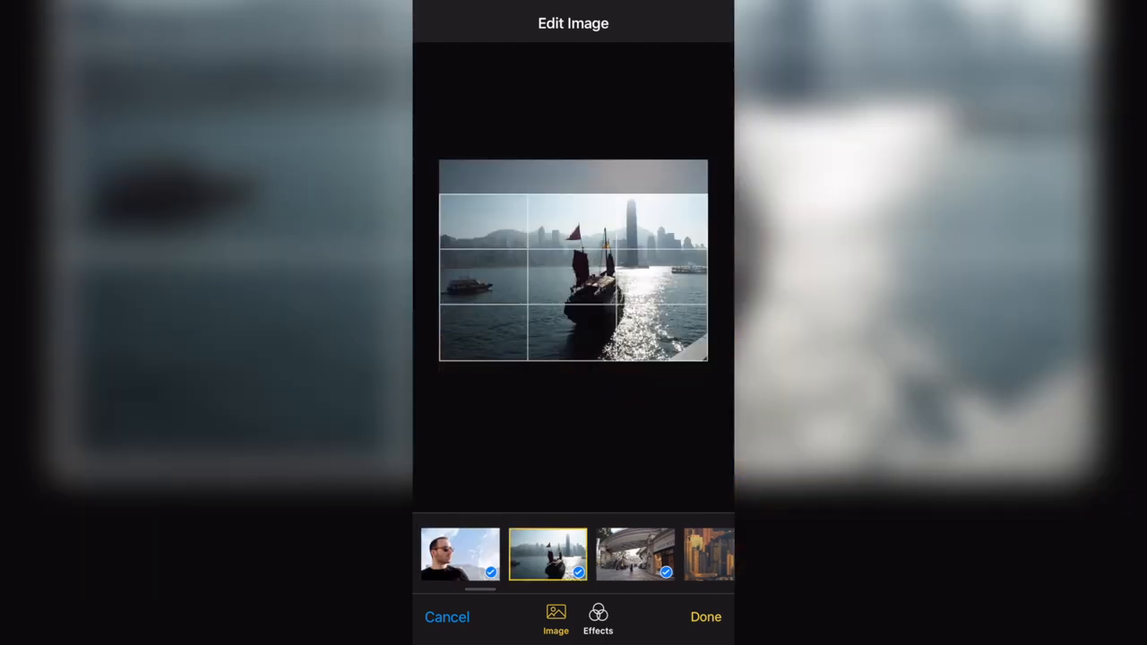
{"action": "left_click", "coordinate": [706, 616]}
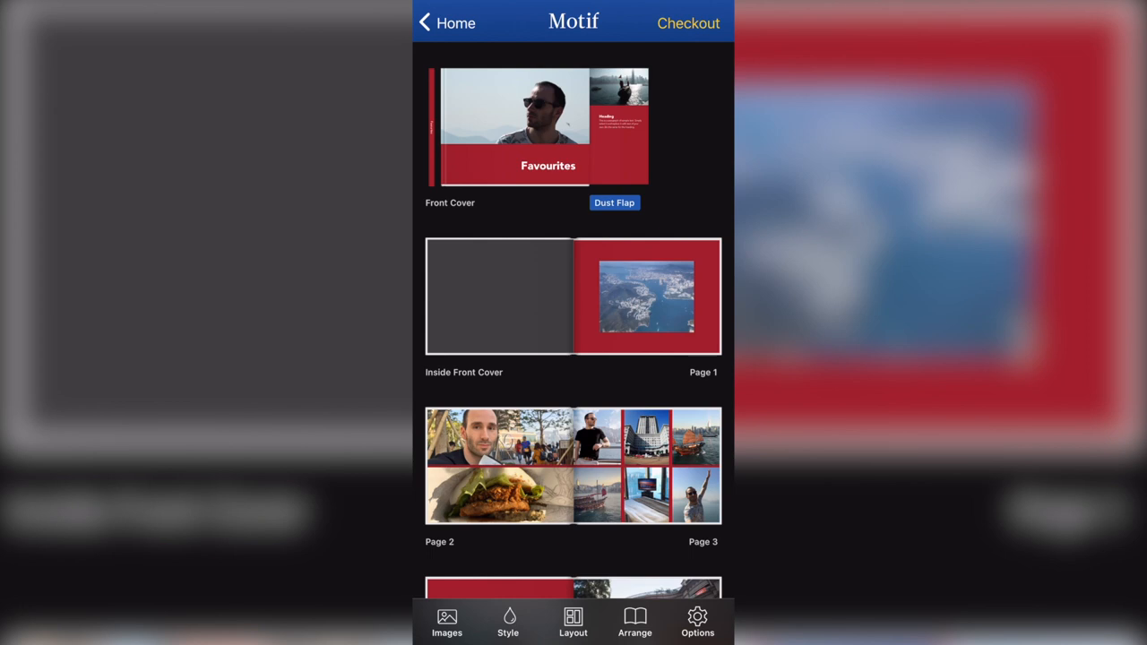
{"action": "left_click", "coordinate": [571, 624]}
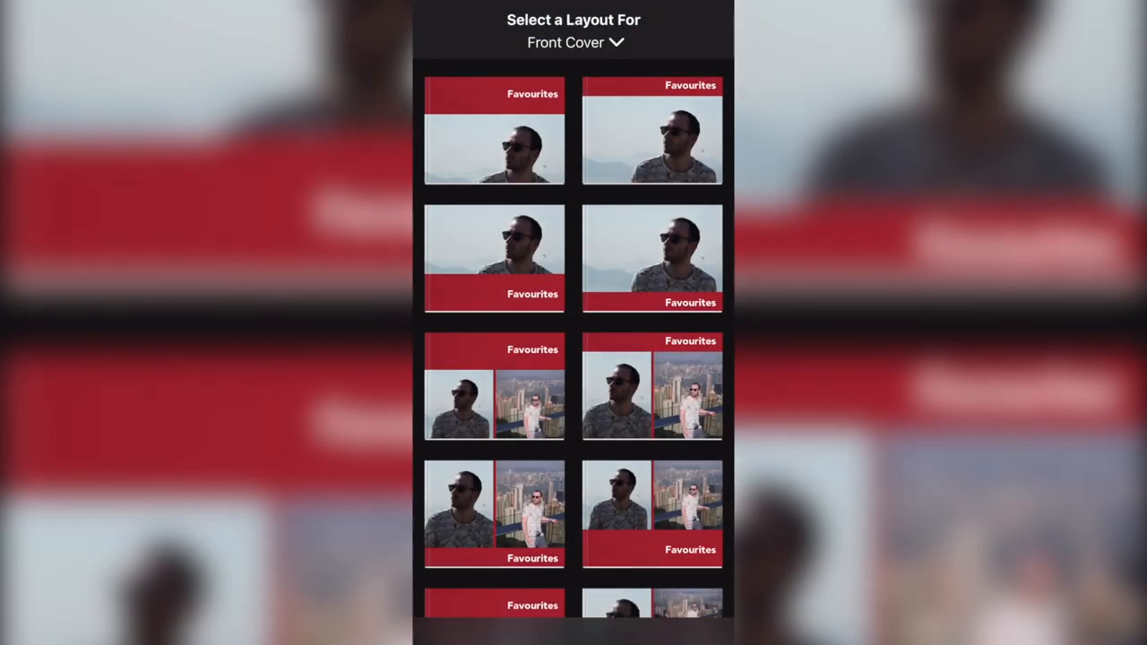
{"action": "scroll", "scroll_direction": "down", "scroll_amount": 3}
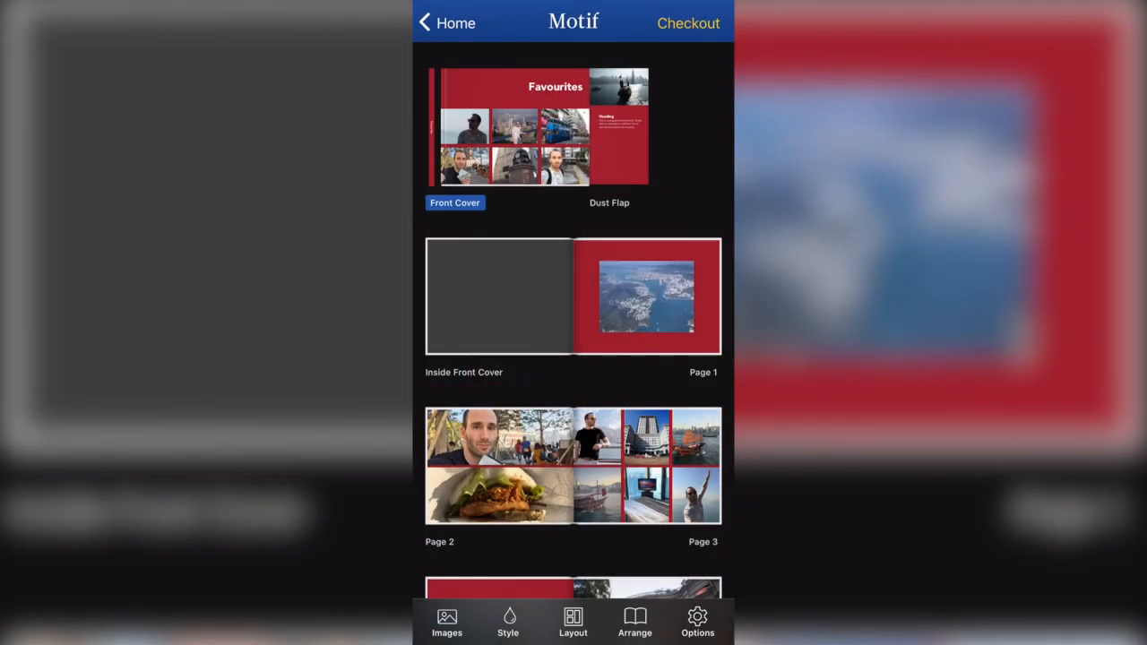
- Rewrite the cover title text from 'Favourites' to 'Hong Kong' and confirm it
{"action": "left_click", "coordinate": [552, 86]}
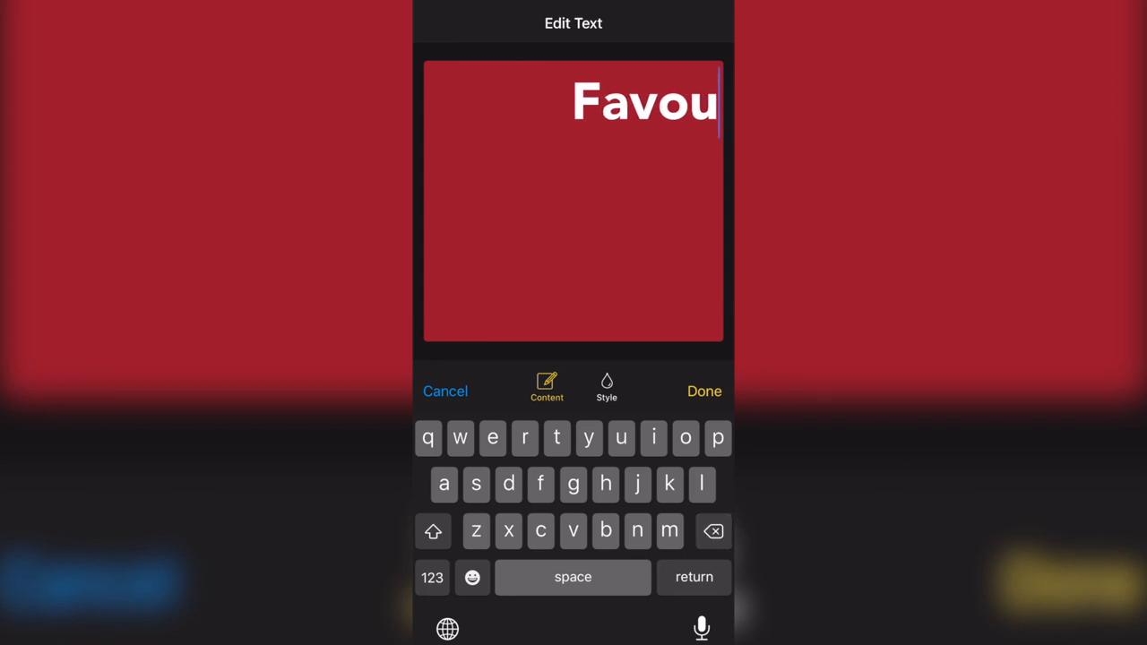
{"action": "left_click", "coordinate": [703, 390]}
{"action": "type", "text": "Hong Kong"}
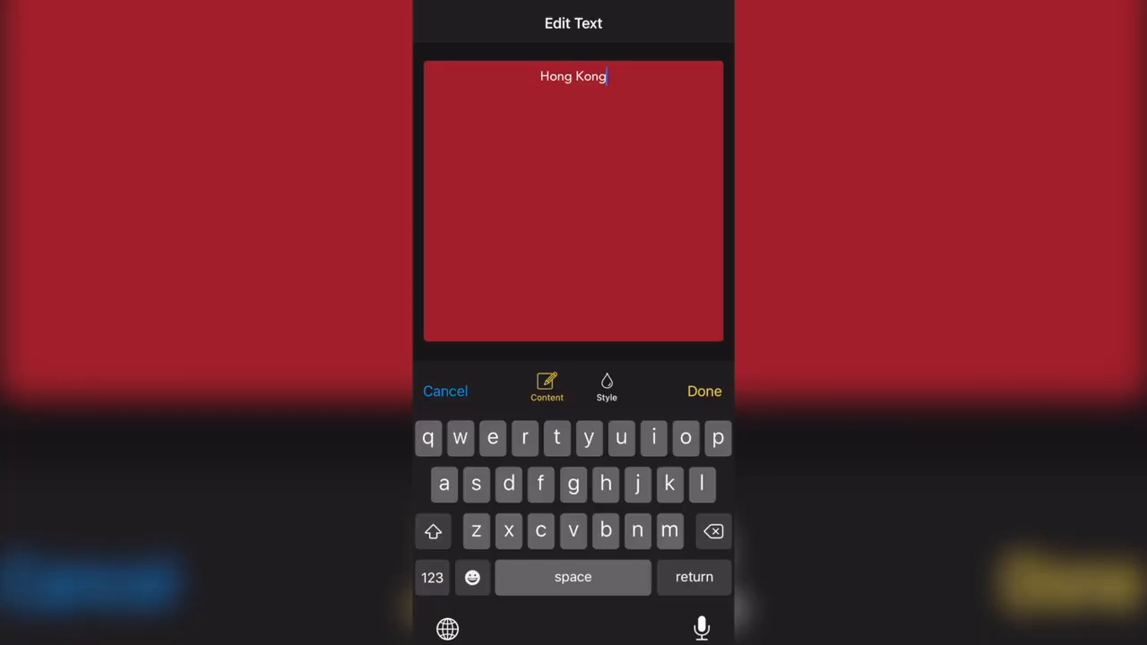
{"action": "left_click", "coordinate": [702, 390]}
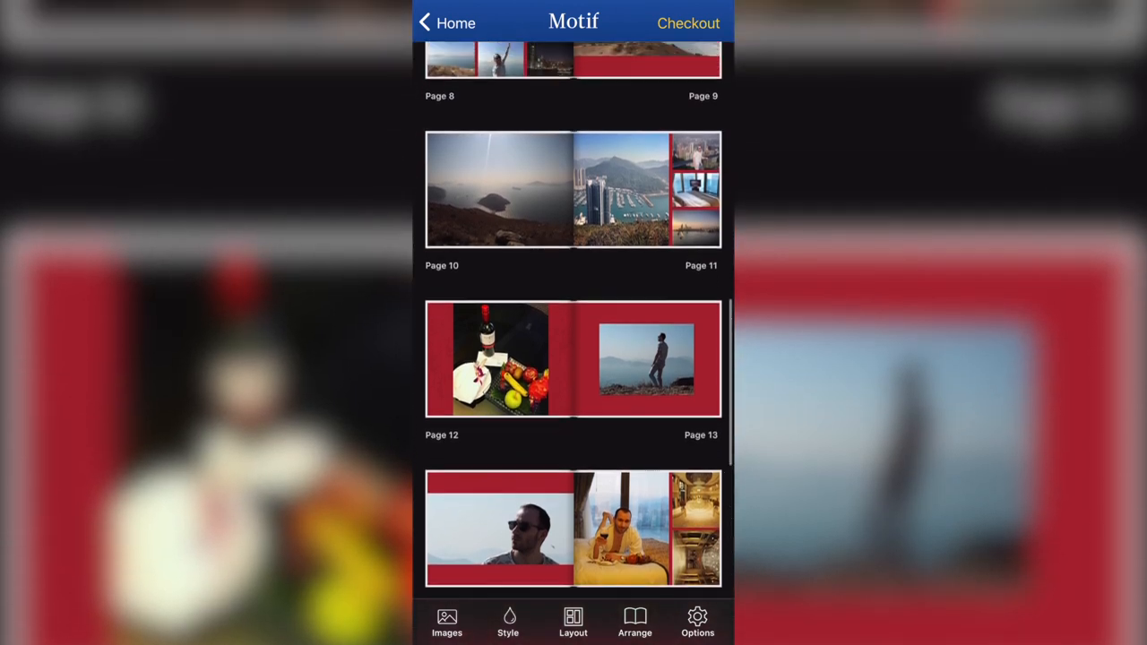
- Scroll down the spreads and choose new single-photo layouts for page 13 and page 19
{"action": "scroll", "scroll_direction": "down", "scroll_amount": 3}
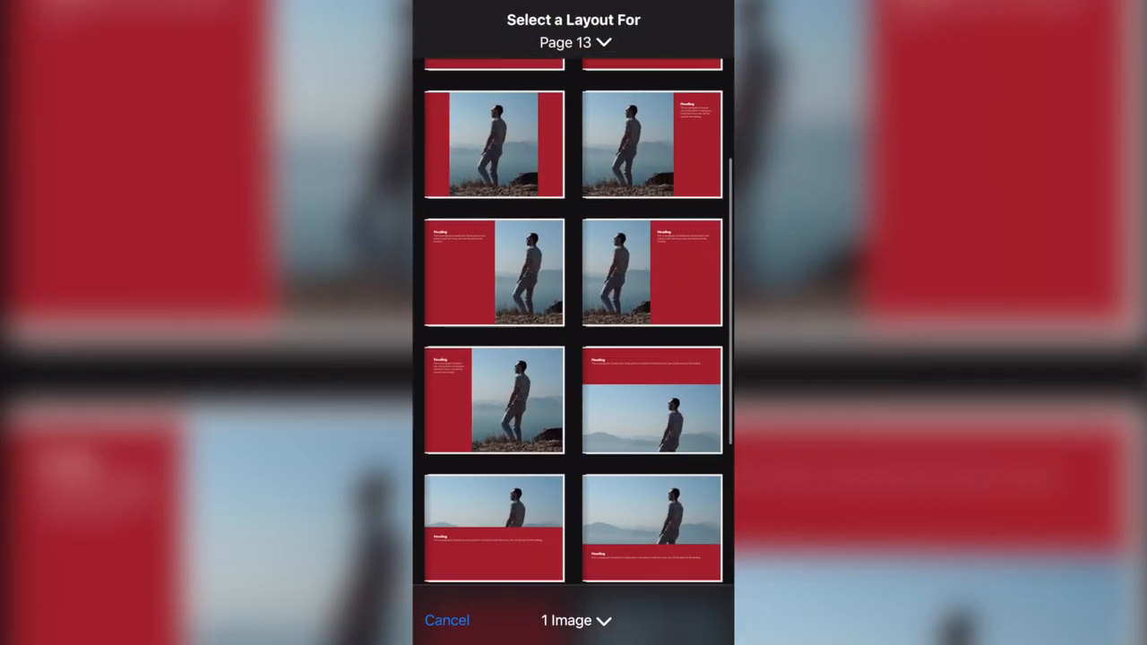
{"action": "scroll", "scroll_direction": "down", "scroll_amount": 3}
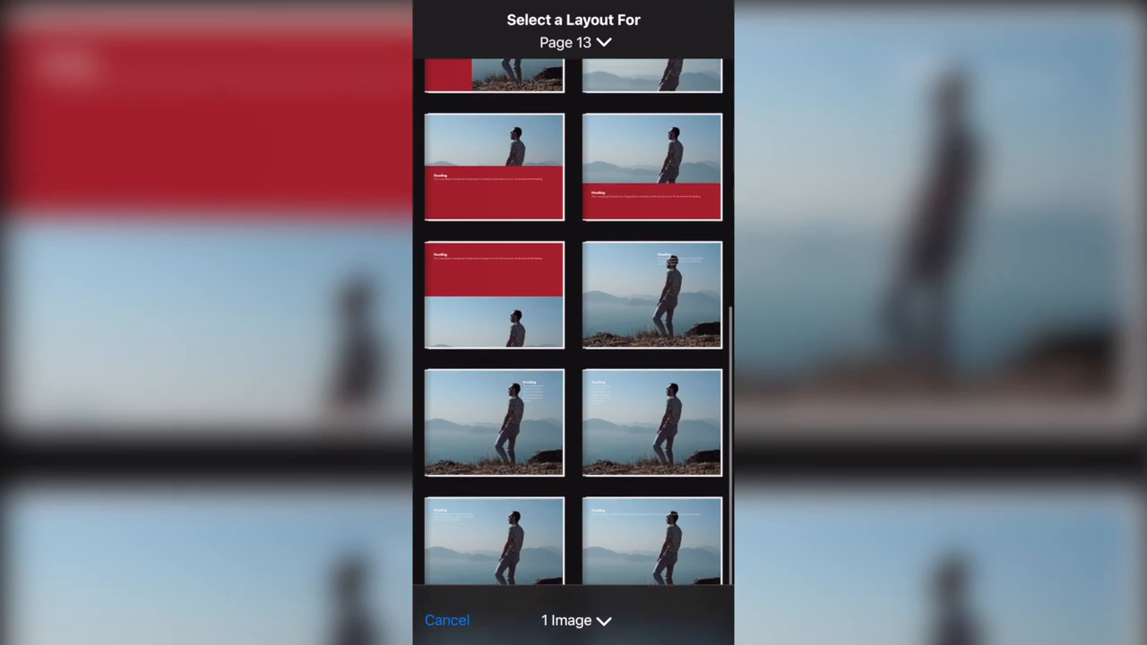
{"action": "scroll", "scroll_direction": "down", "scroll_amount": 3}
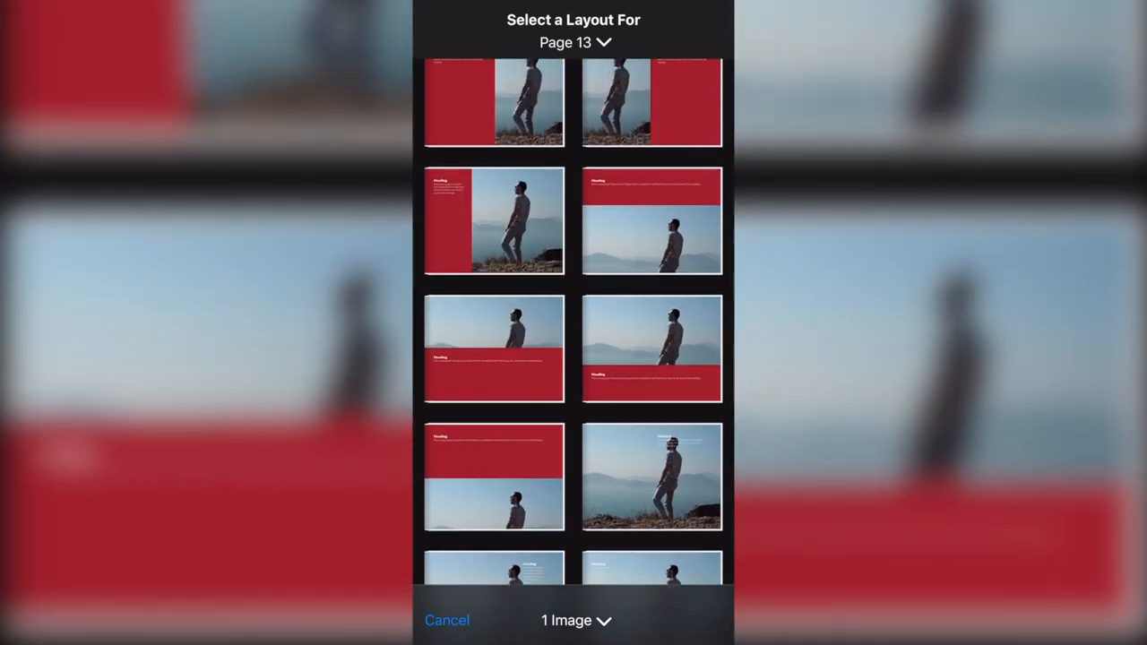
{"action": "scroll", "scroll_direction": "down", "scroll_amount": 3}
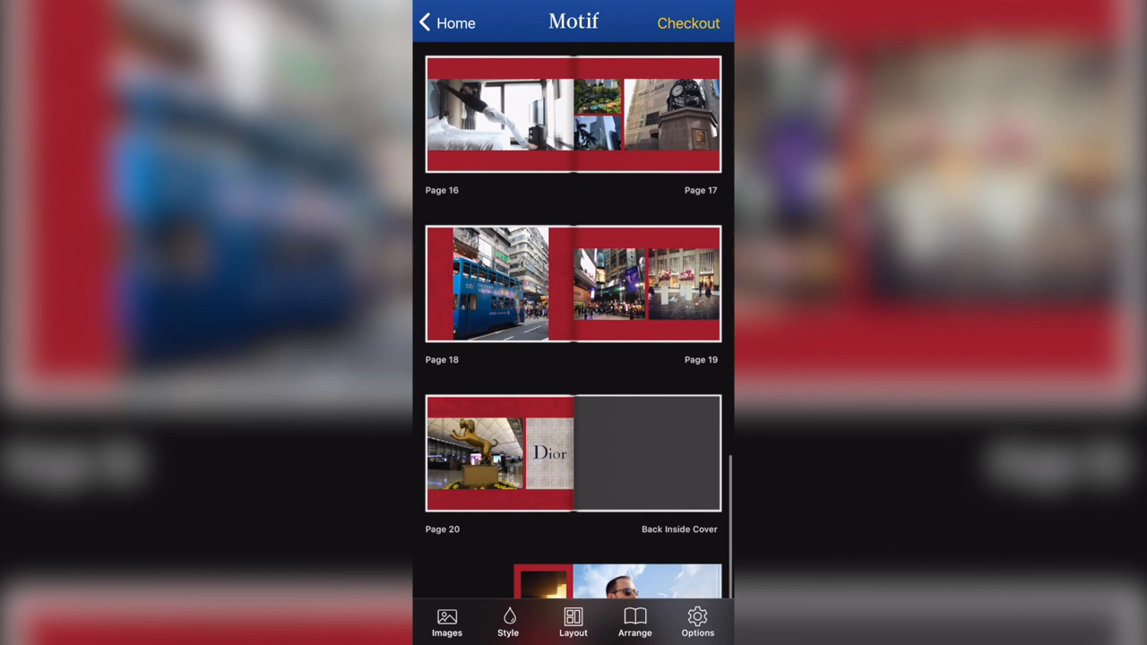
{"action": "left_click", "coordinate": [573, 631]}
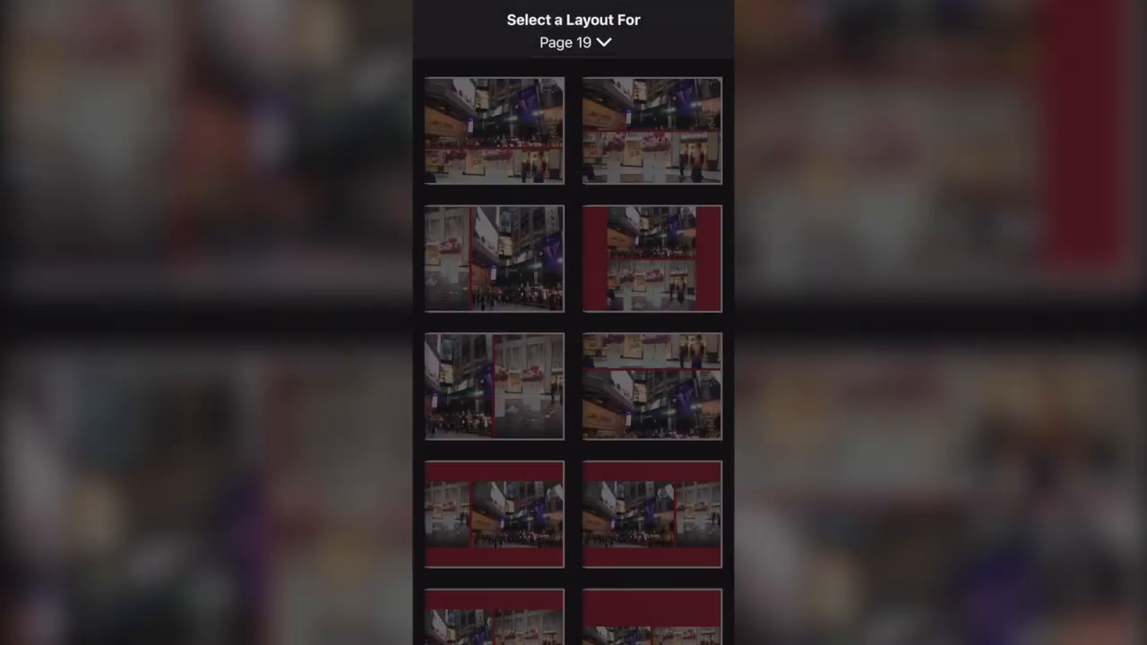
{"action": "left_click", "coordinate": [573, 43]}
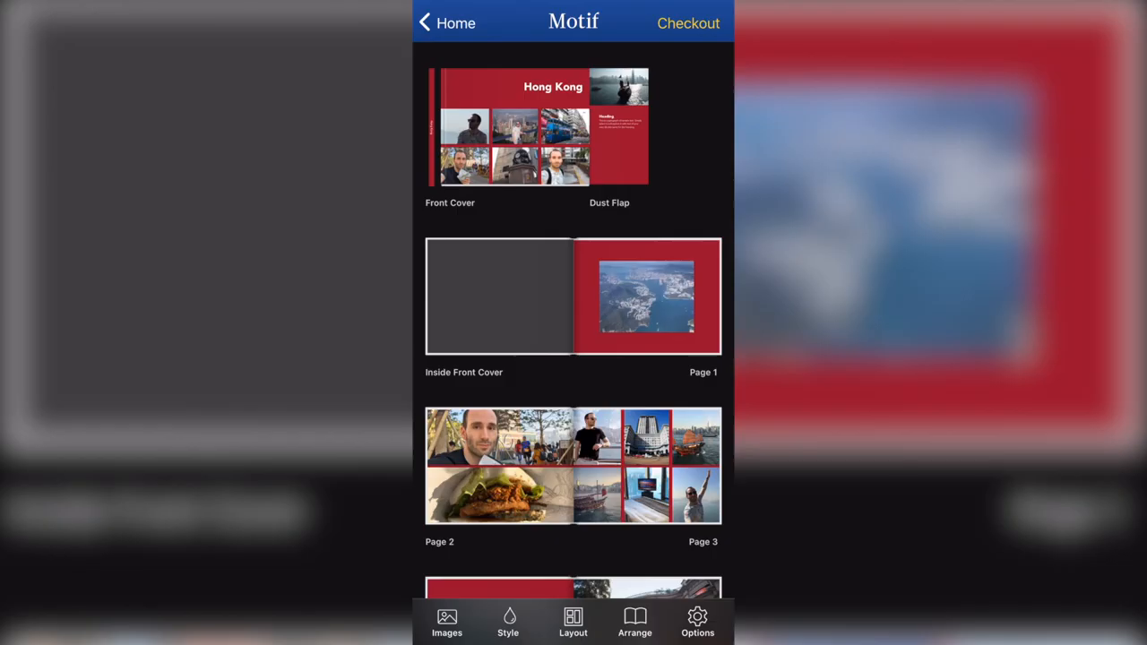
- Review the book Options, then proceed to Checkout for the 20-page hardcover at £19.99, reaching Log In
{"action": "left_click", "coordinate": [699, 636]}
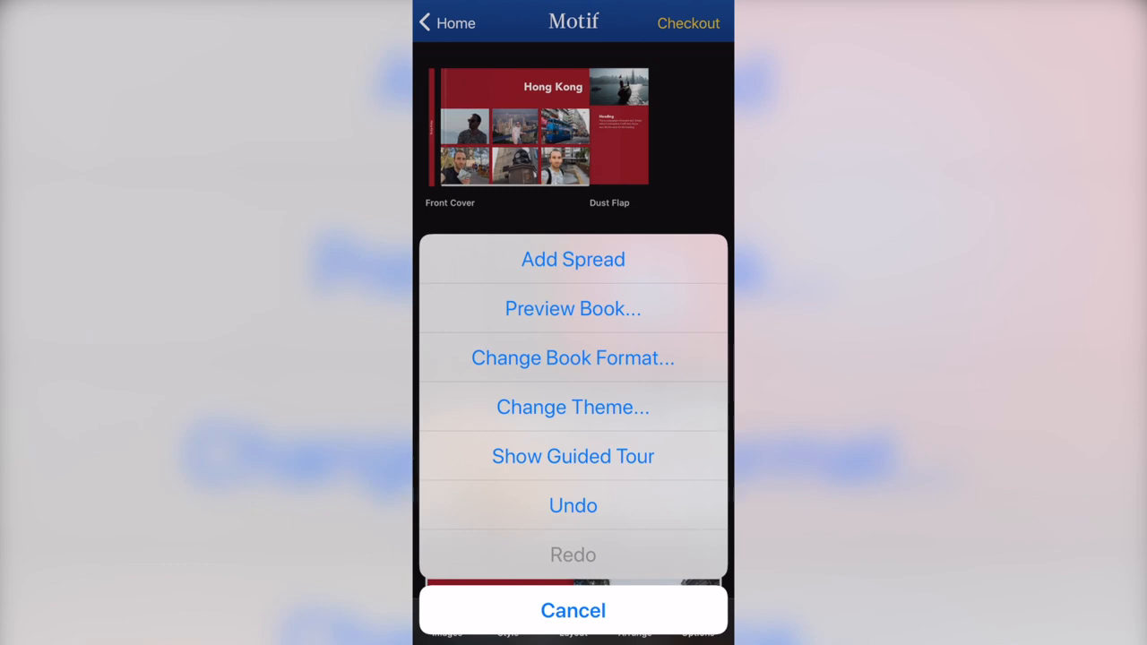
{"action": "left_click", "coordinate": [573, 609]}
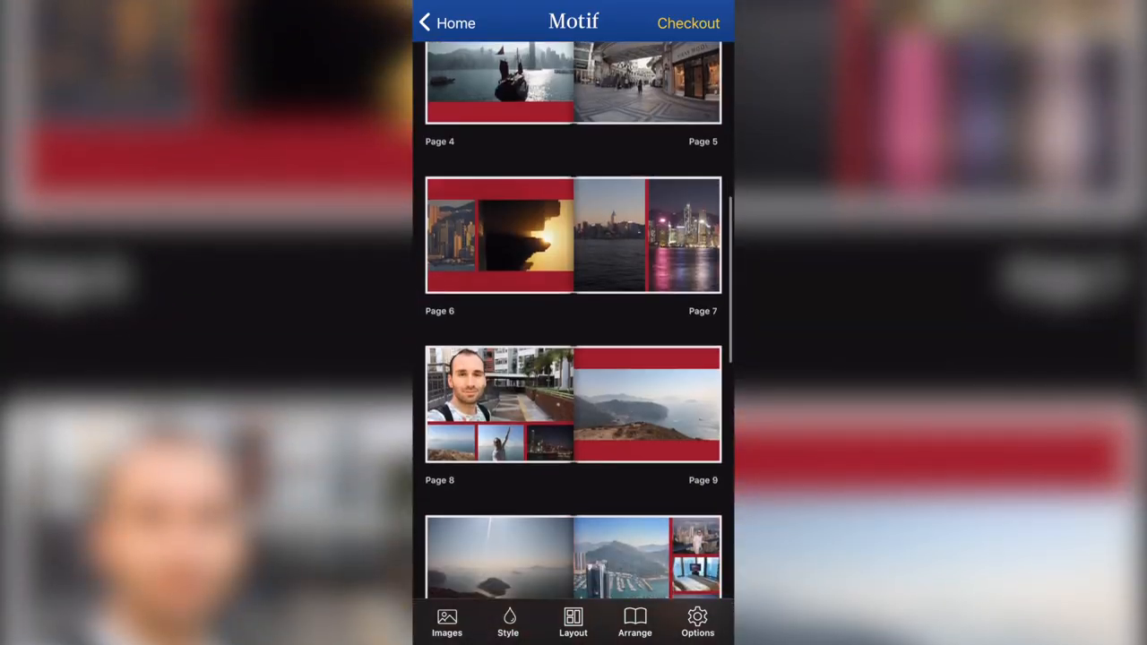
{"action": "left_click", "coordinate": [688, 21]}
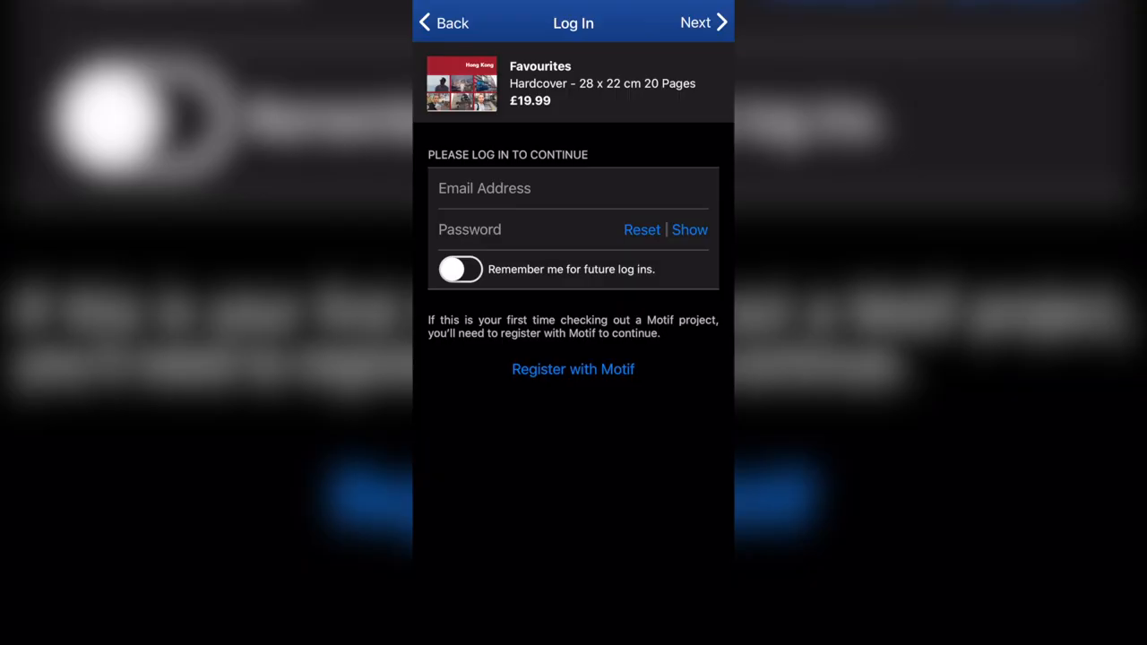